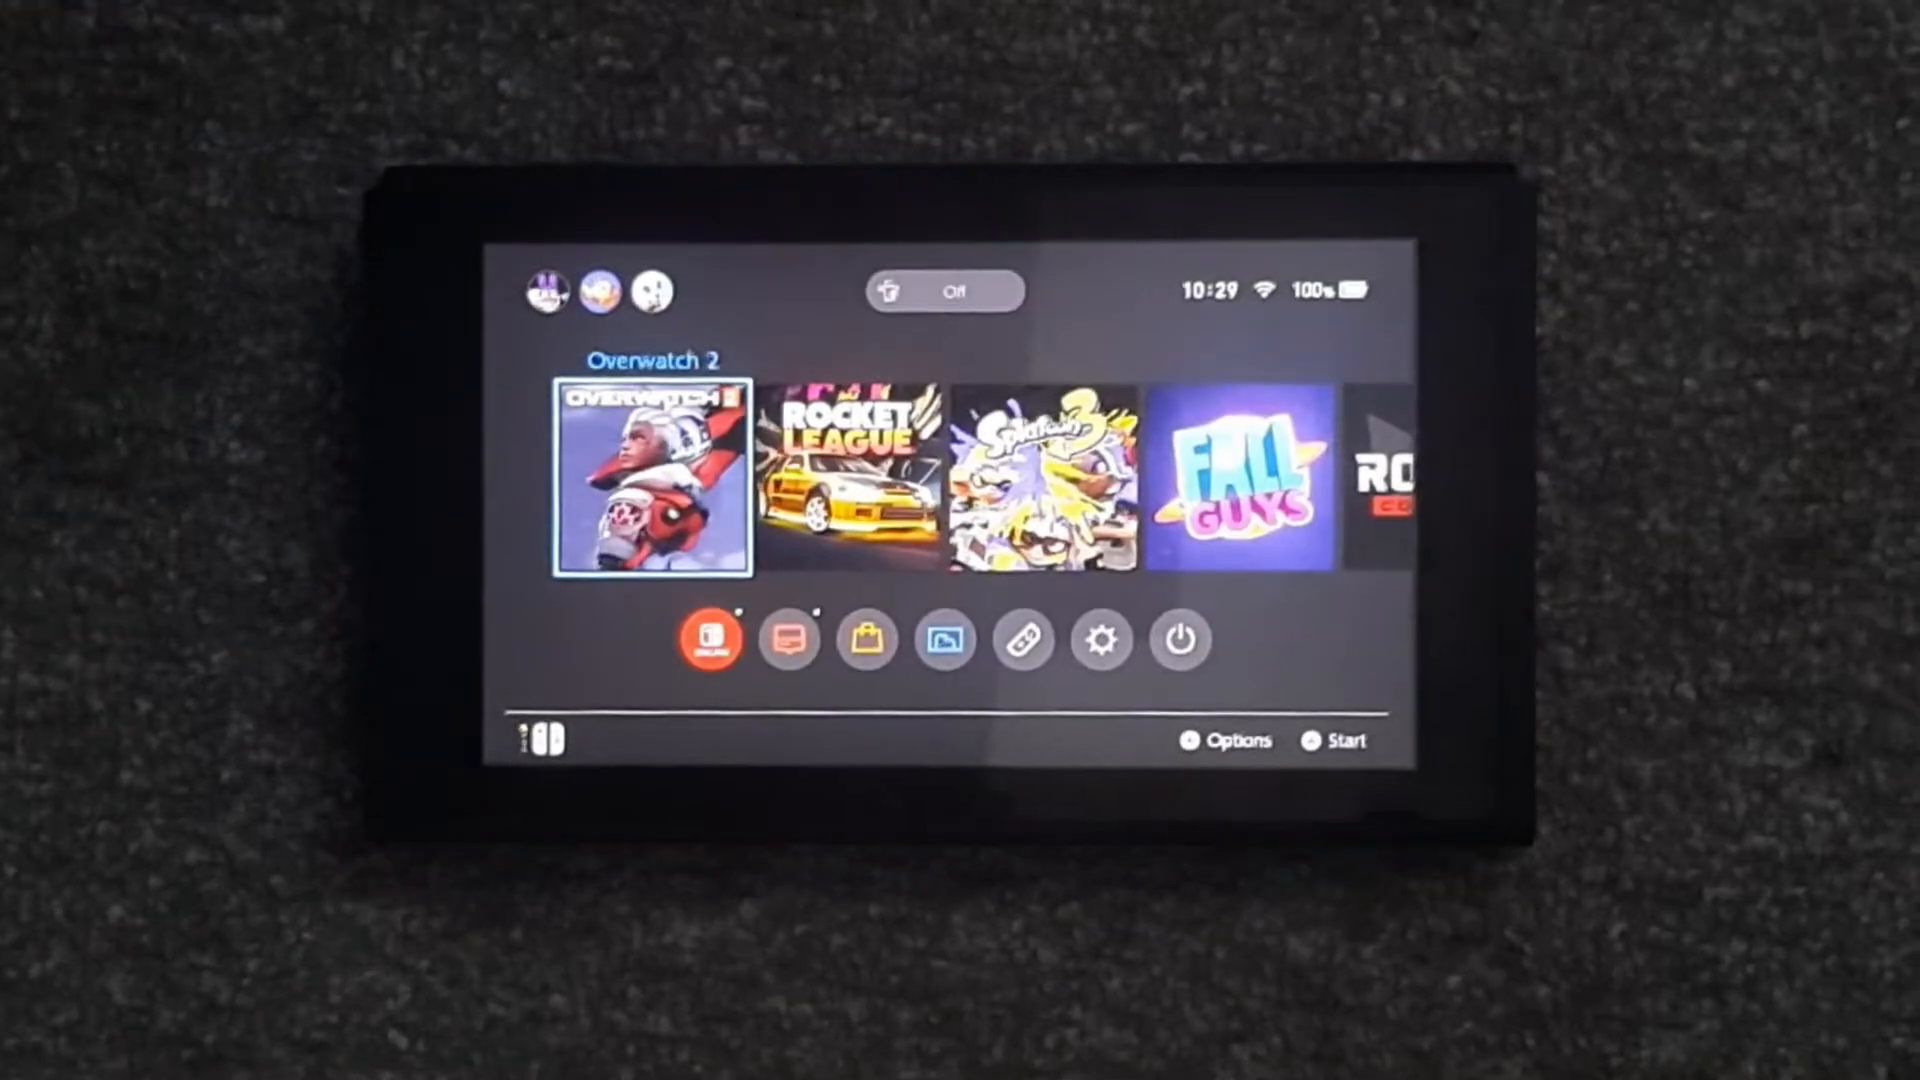
Reach the saved Wi-Fi network's Change Settings editor via System Settings > Internet
left_click(944, 640)
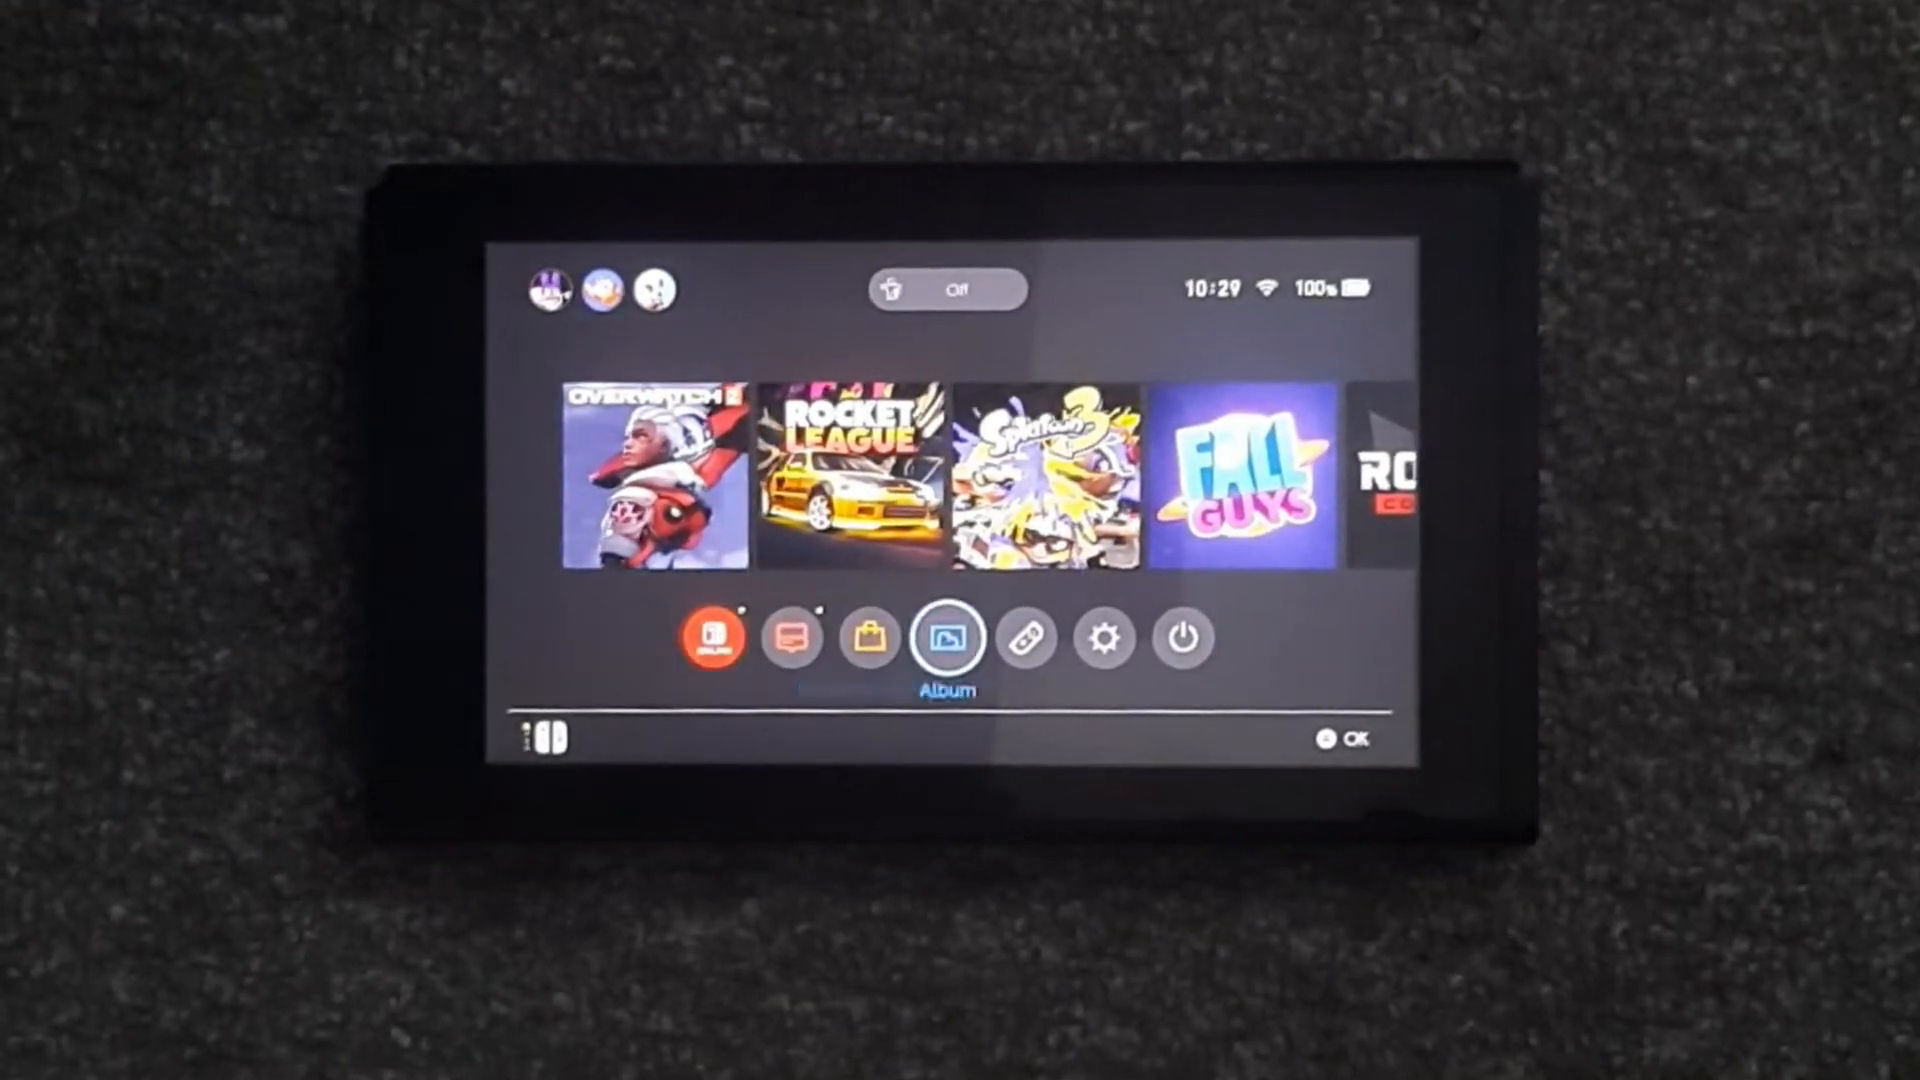
left_click(1100, 638)
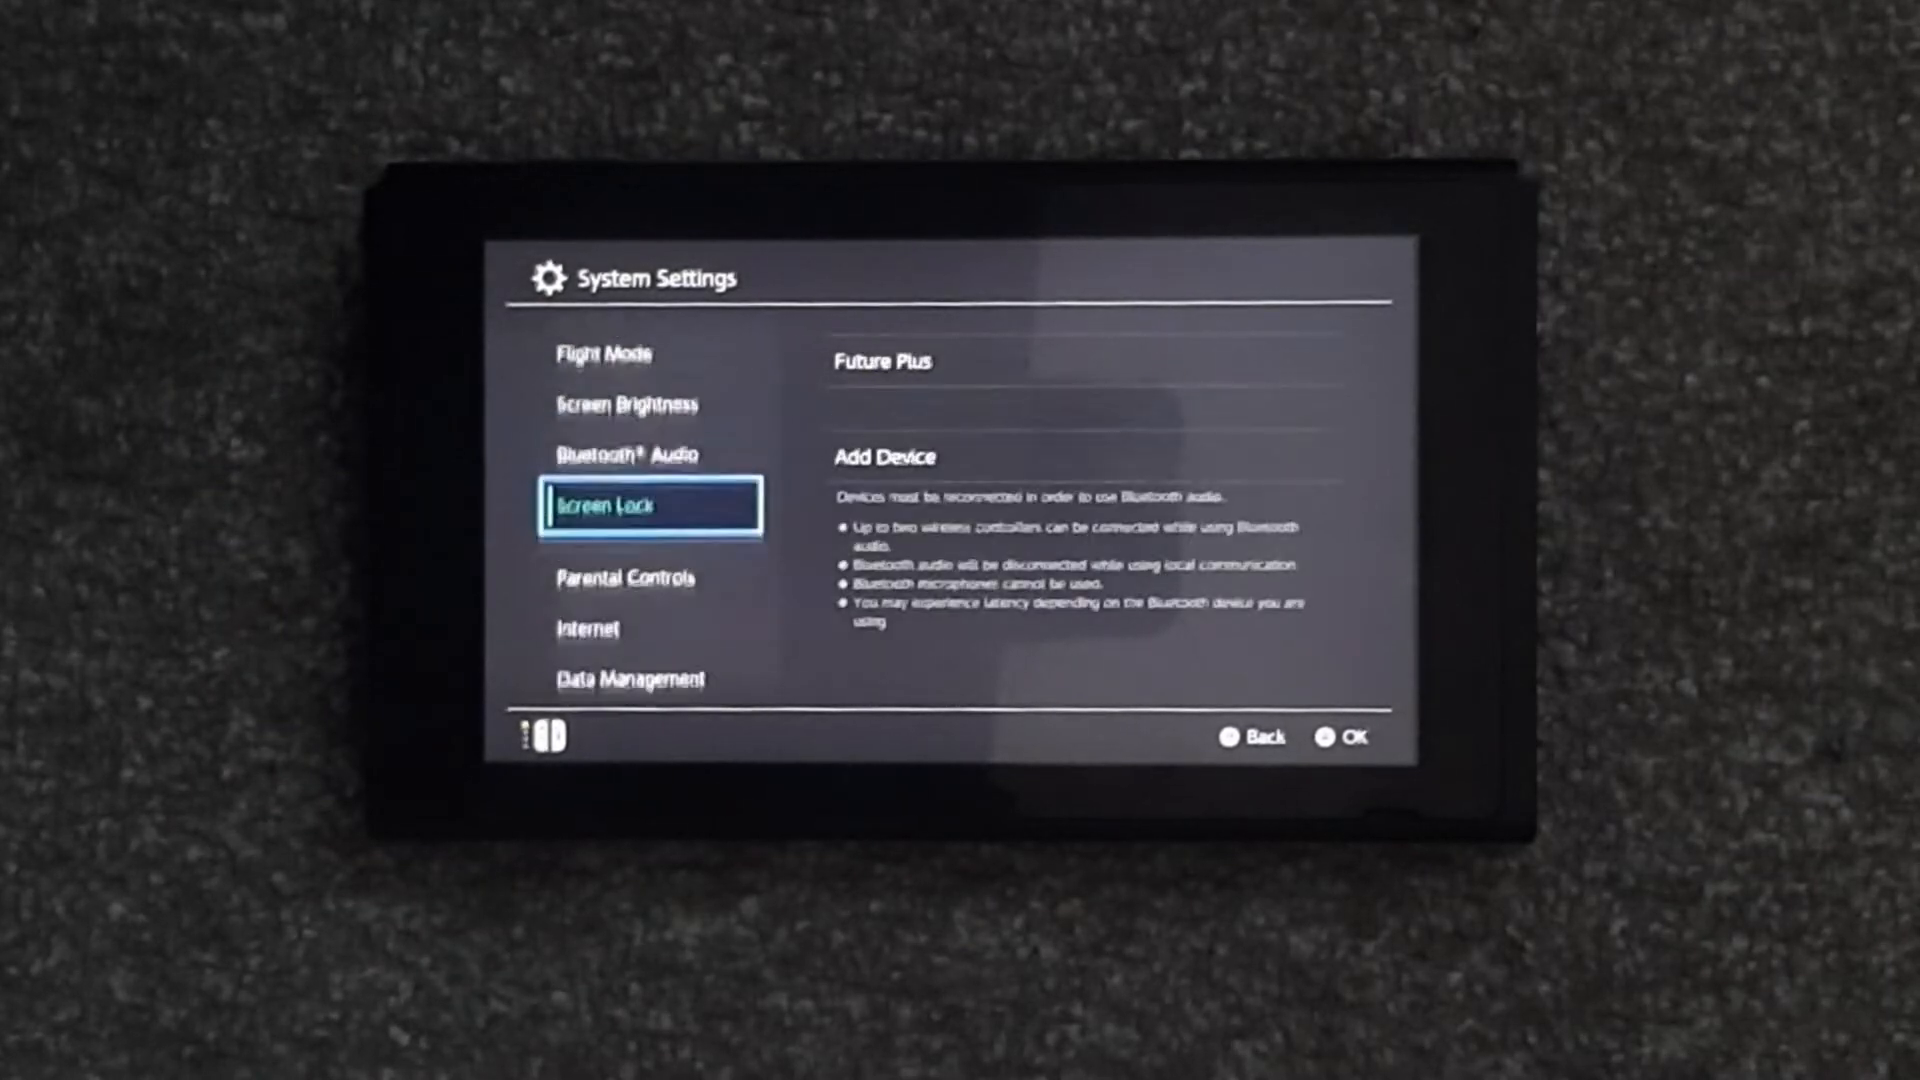
scroll("down", 3)
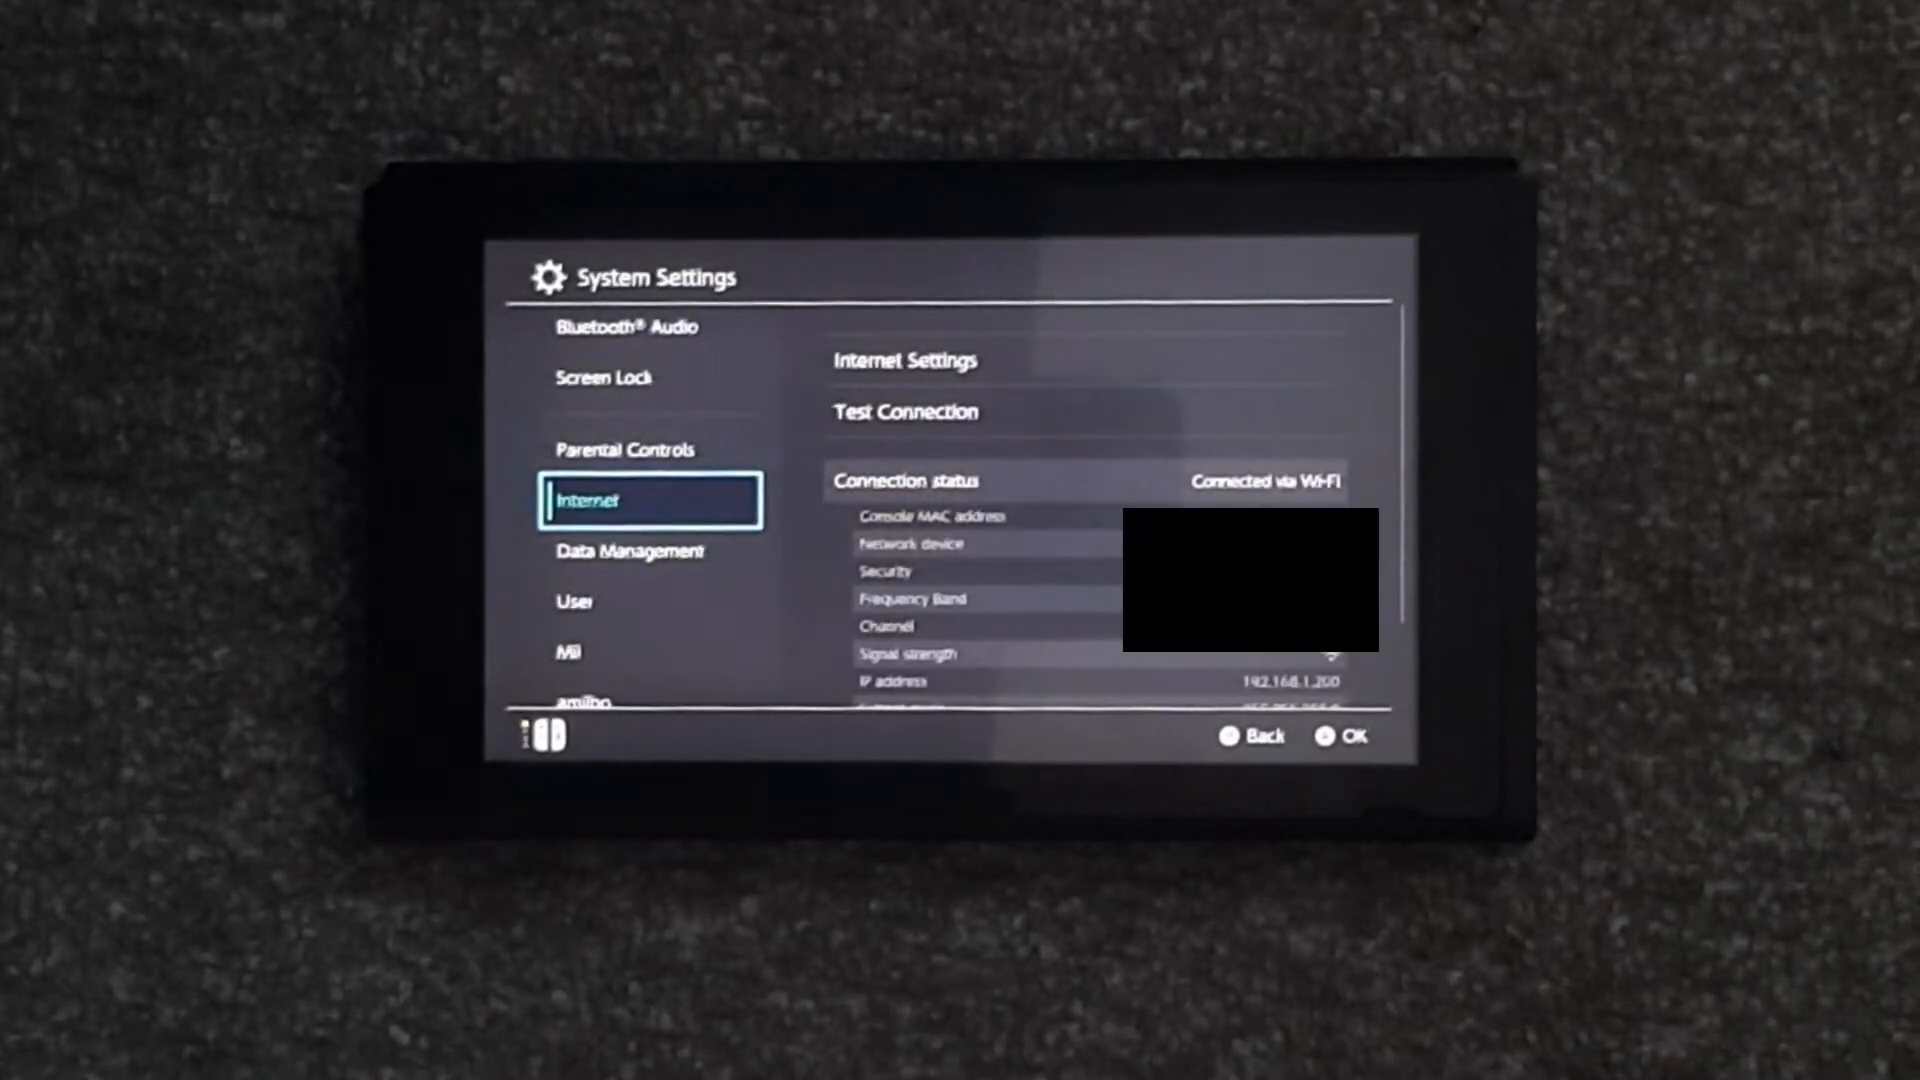
left_click(904, 360)
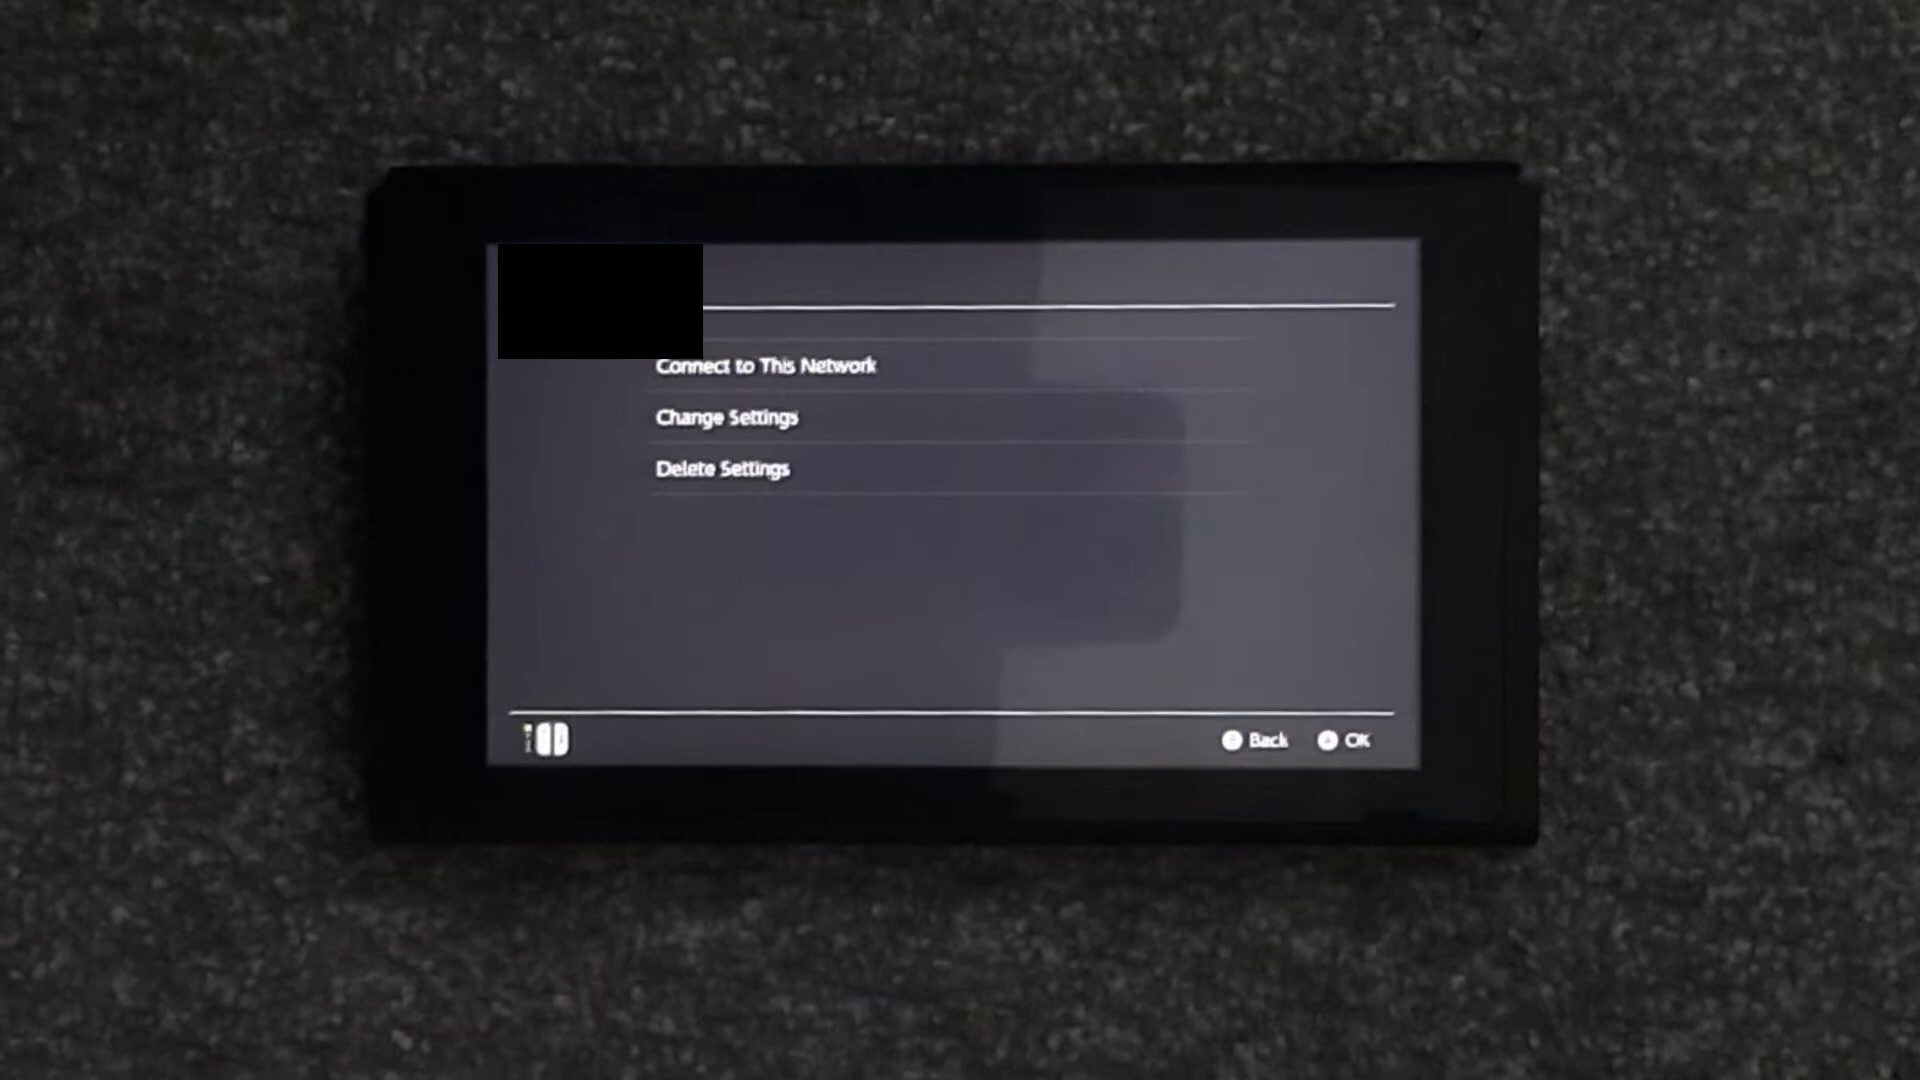
left_click(723, 418)
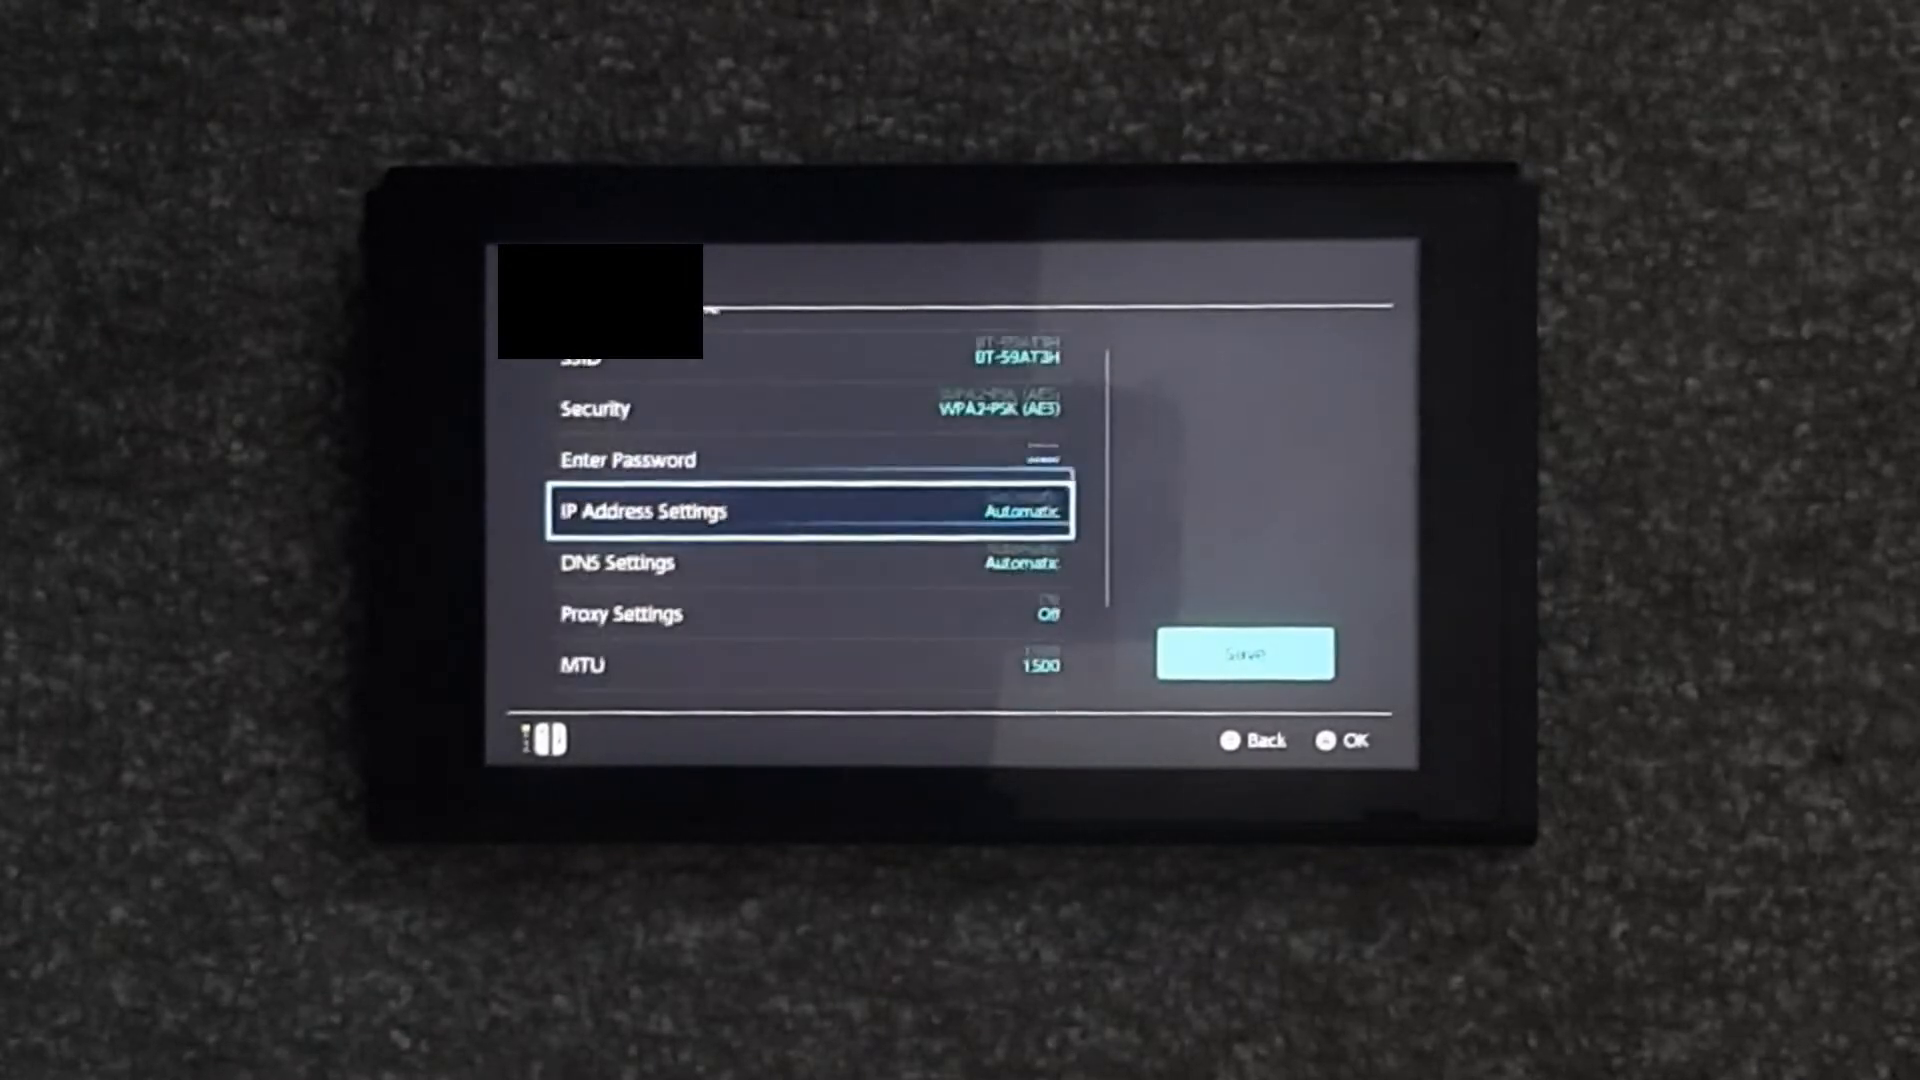
Set DNS to Manual and enter primary DNS 1.1.1.1
left_click(615, 562)
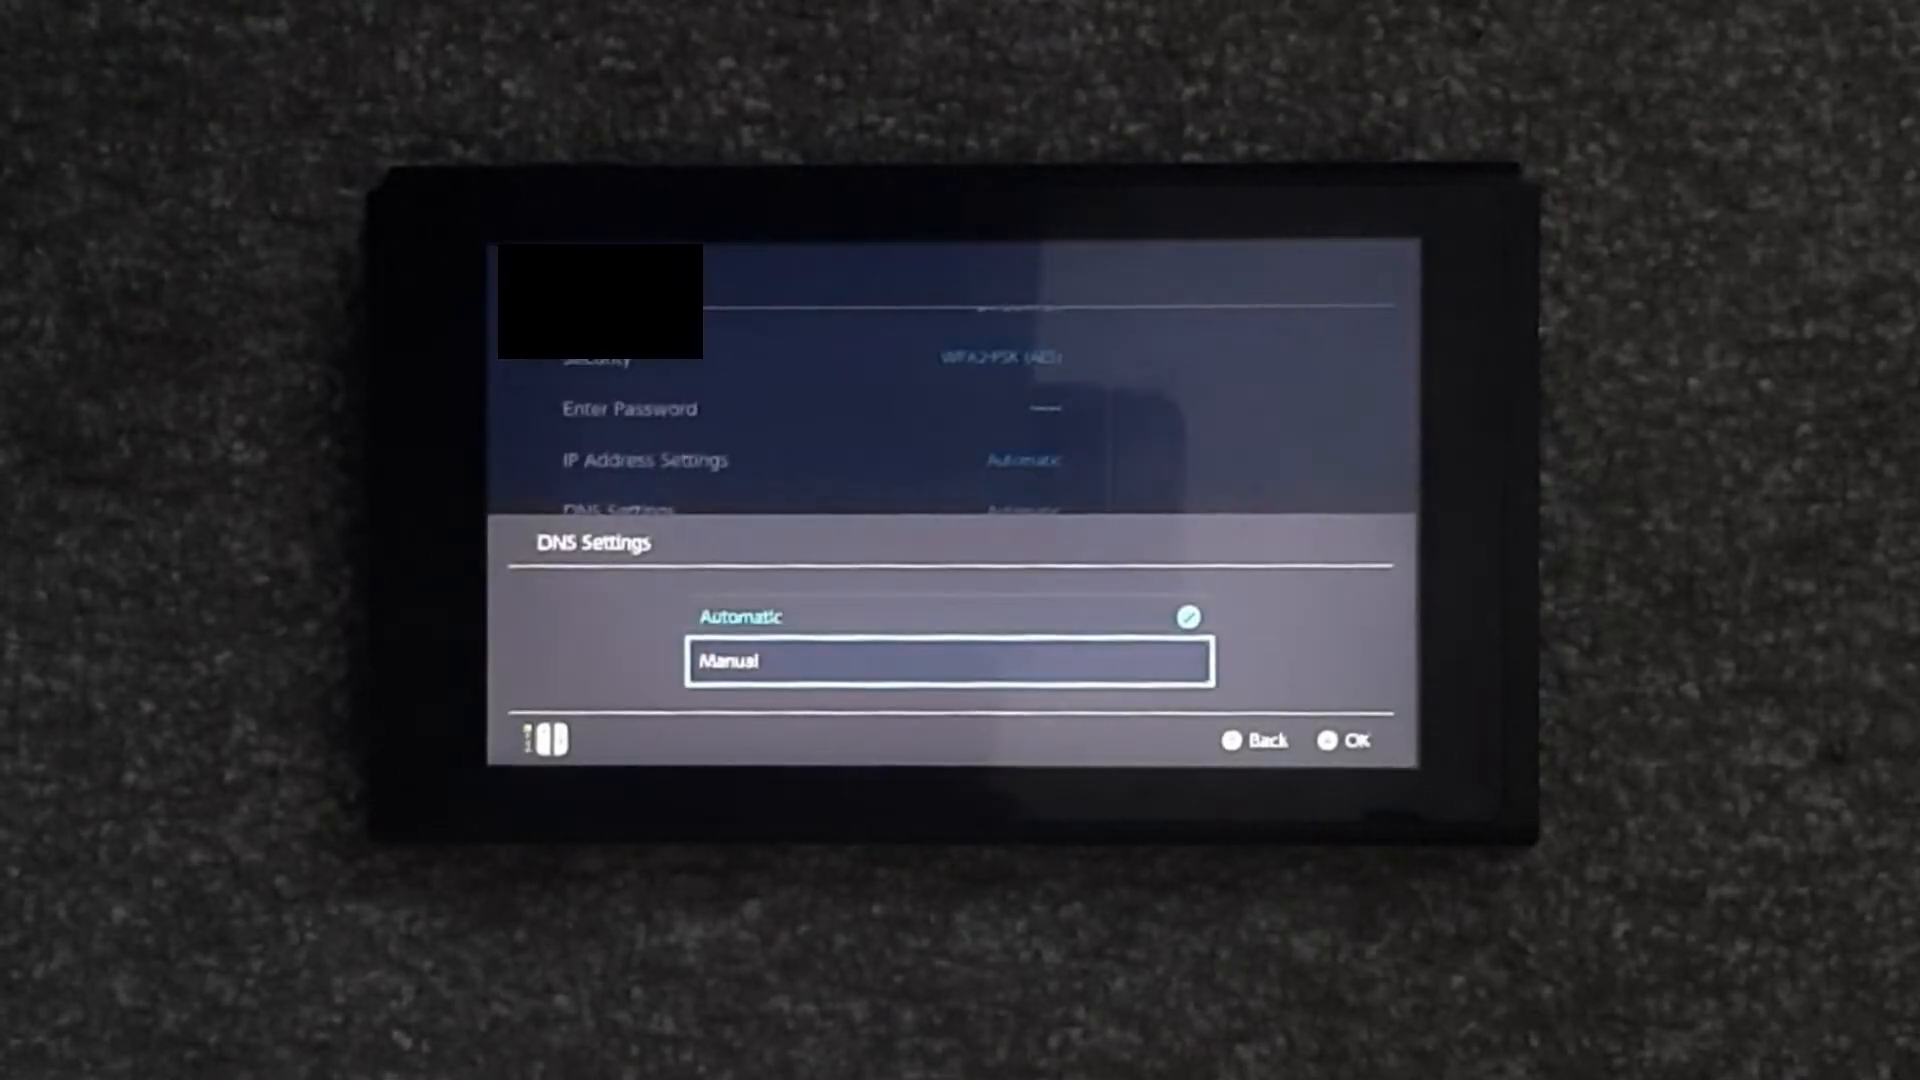
left_click(948, 660)
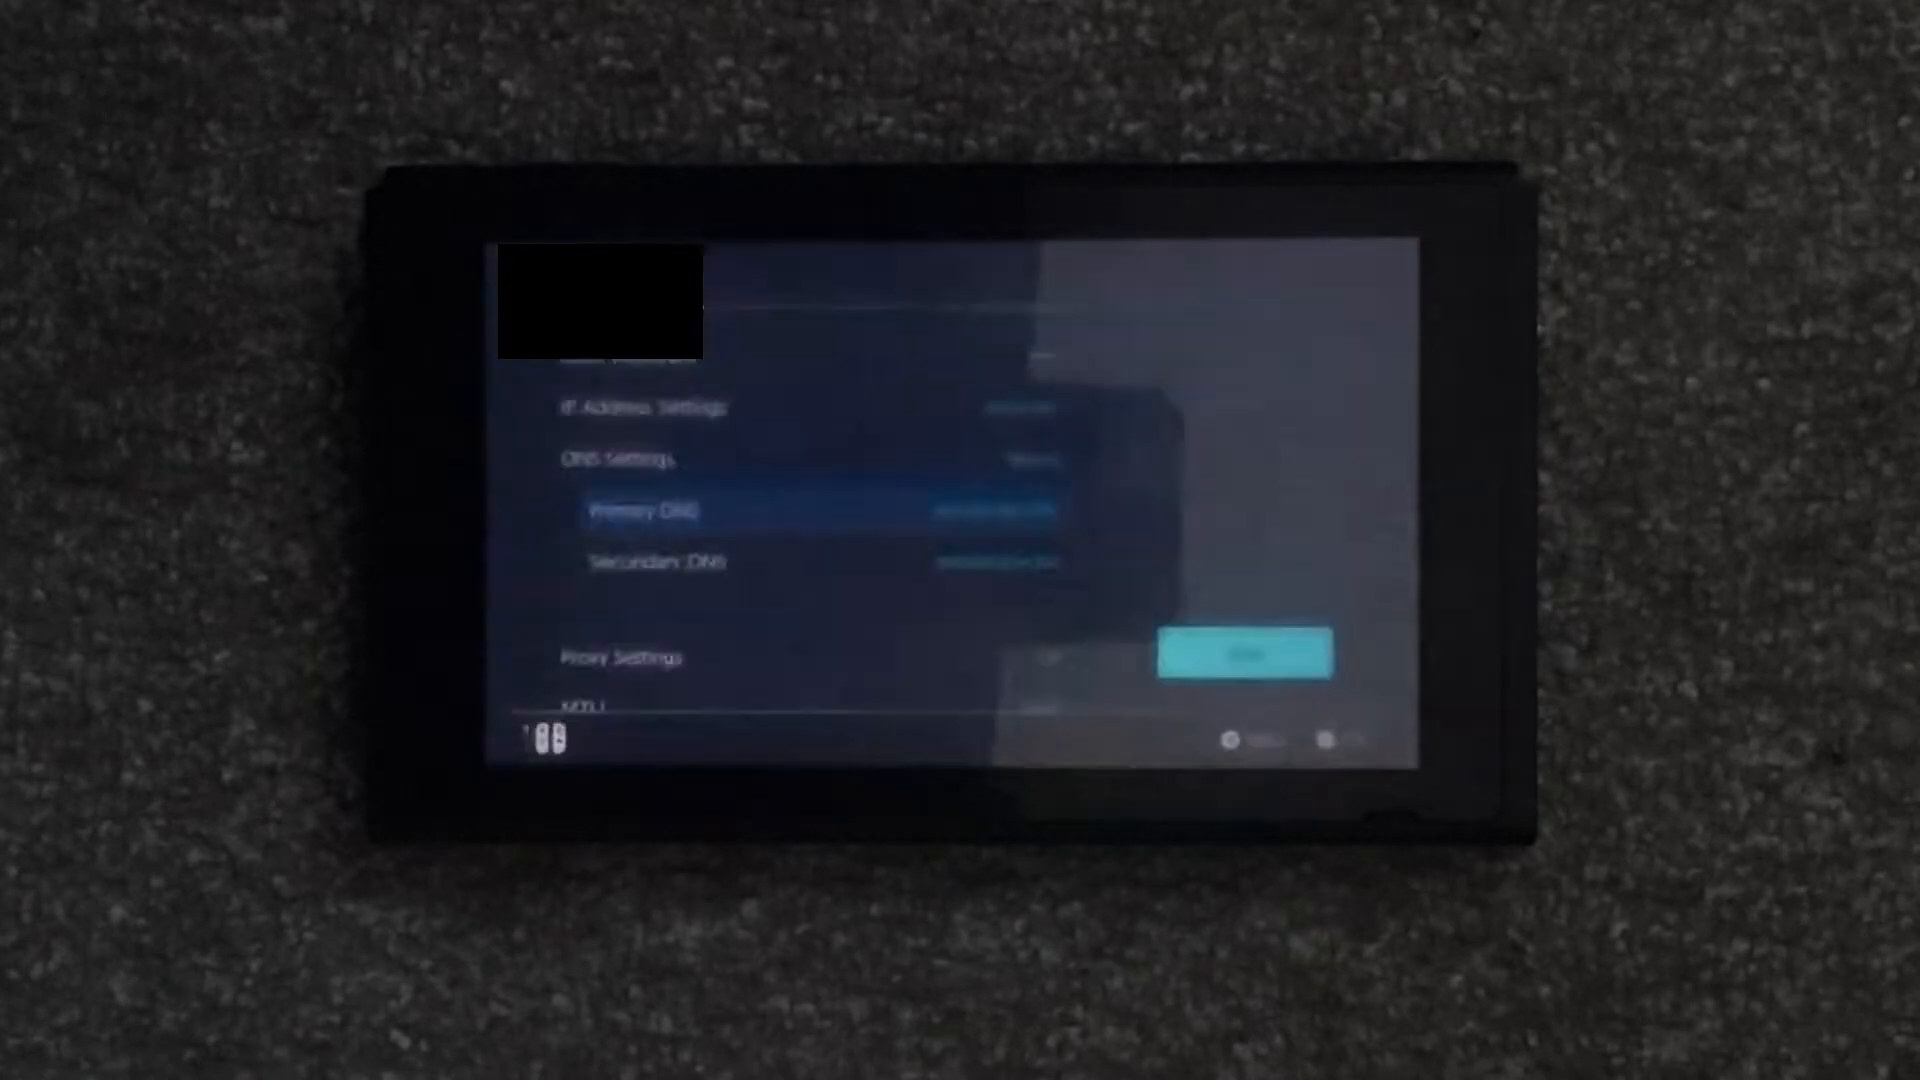
left_click(642, 510)
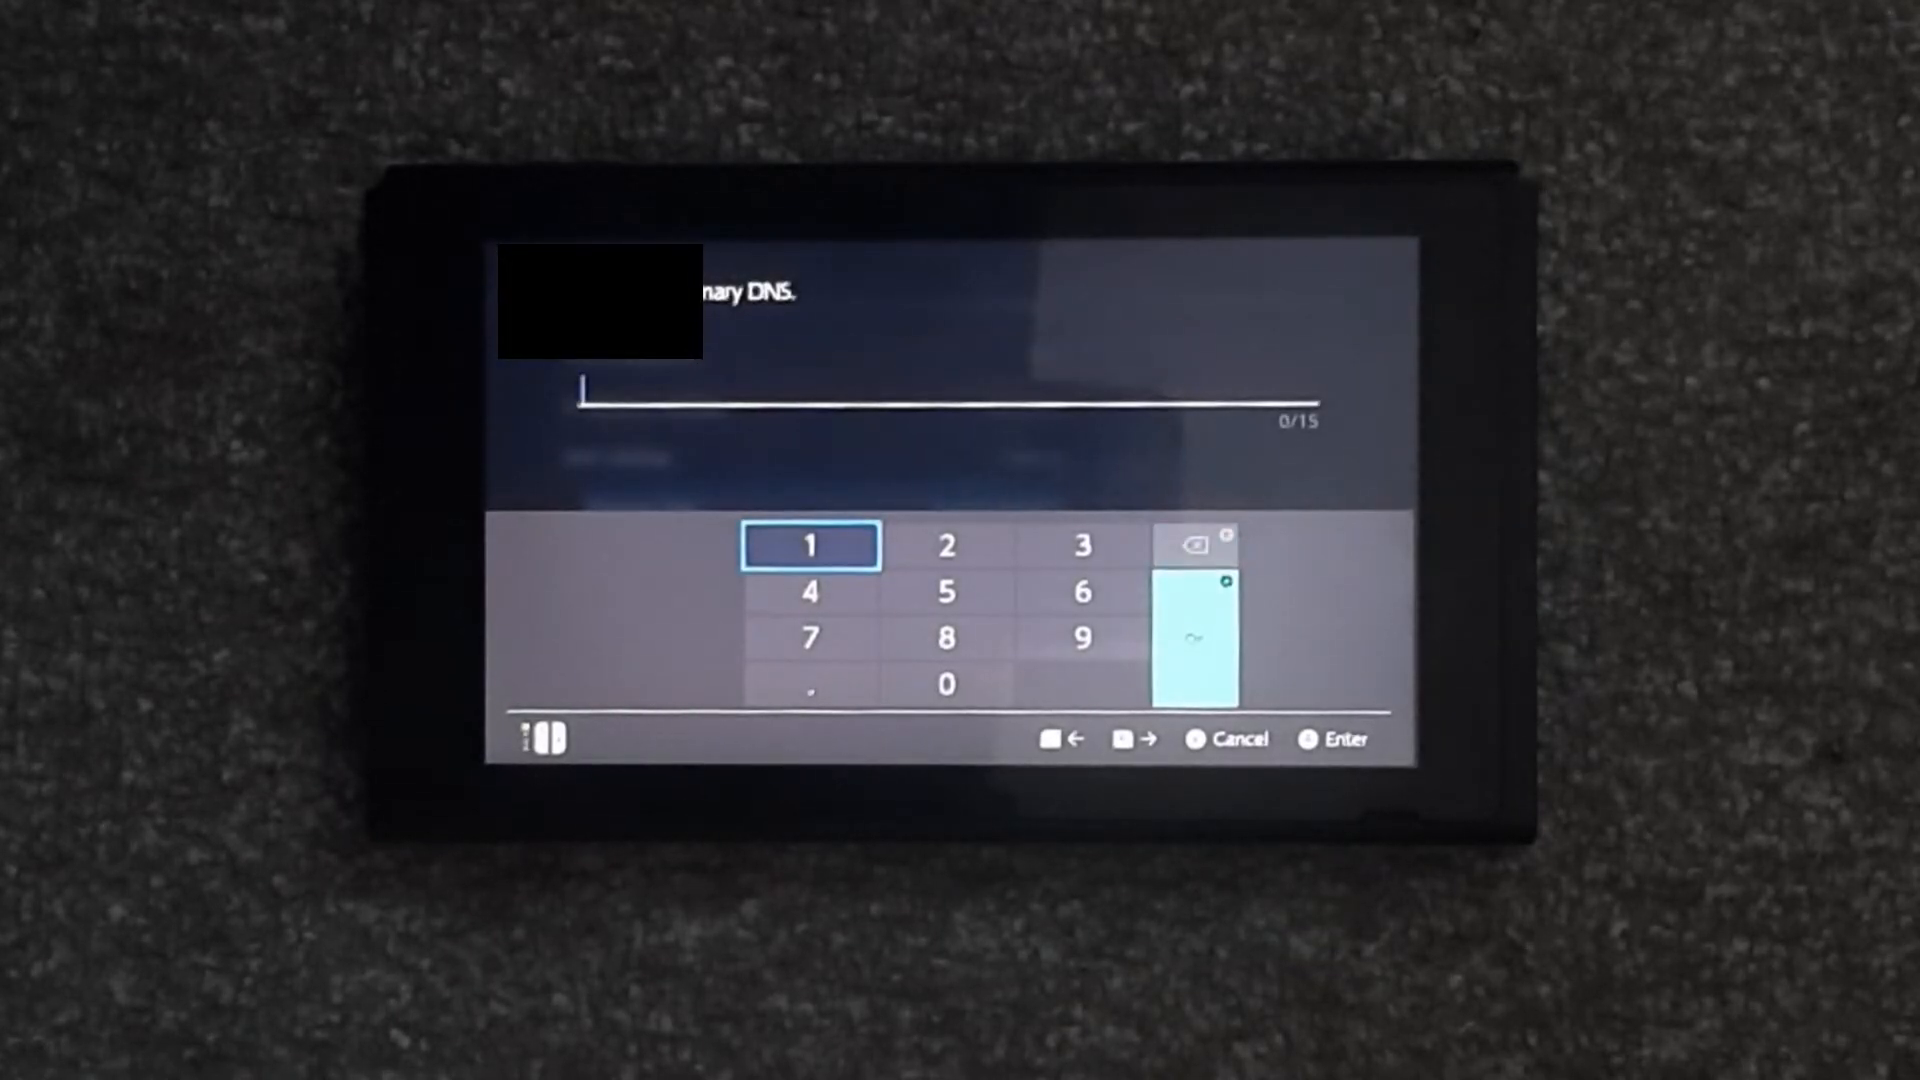
left_click(810, 544)
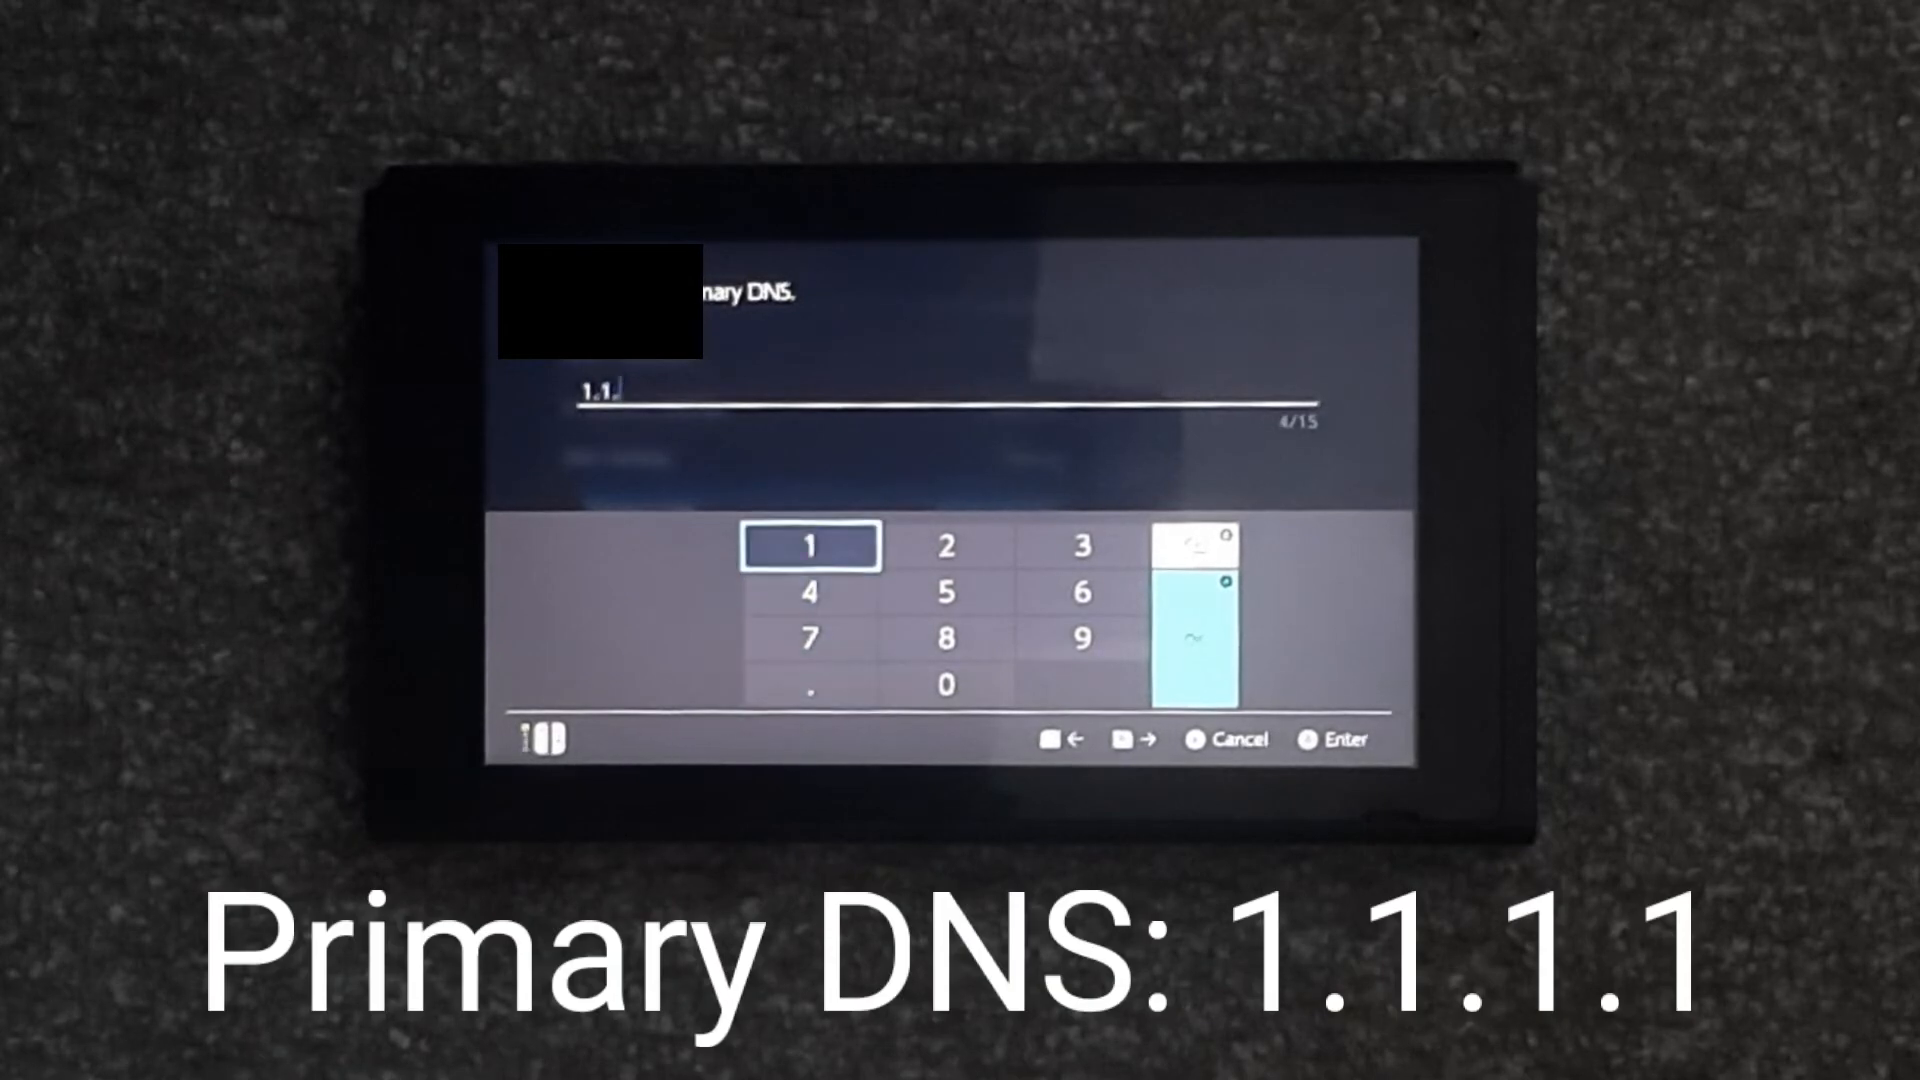
left_click(808, 544)
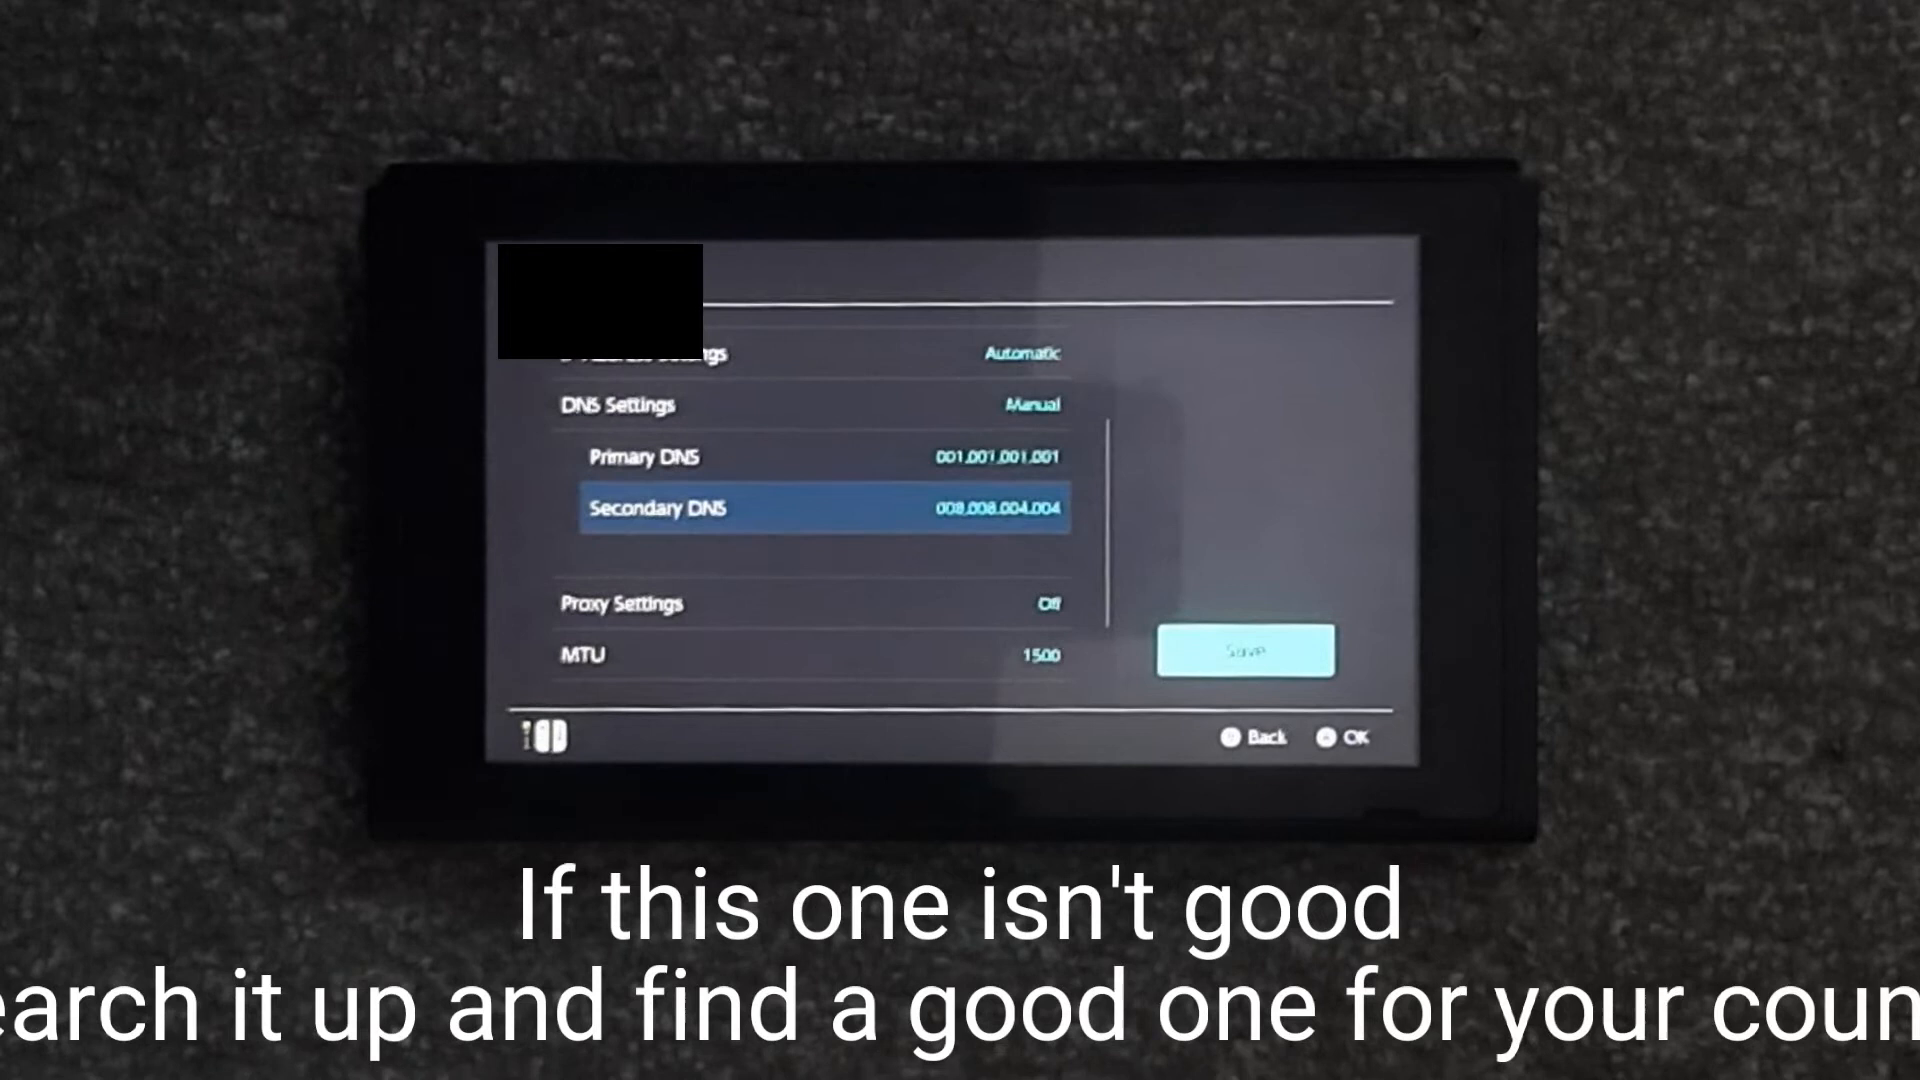
Enter secondary DNS 1.0.0.1
left_click(826, 506)
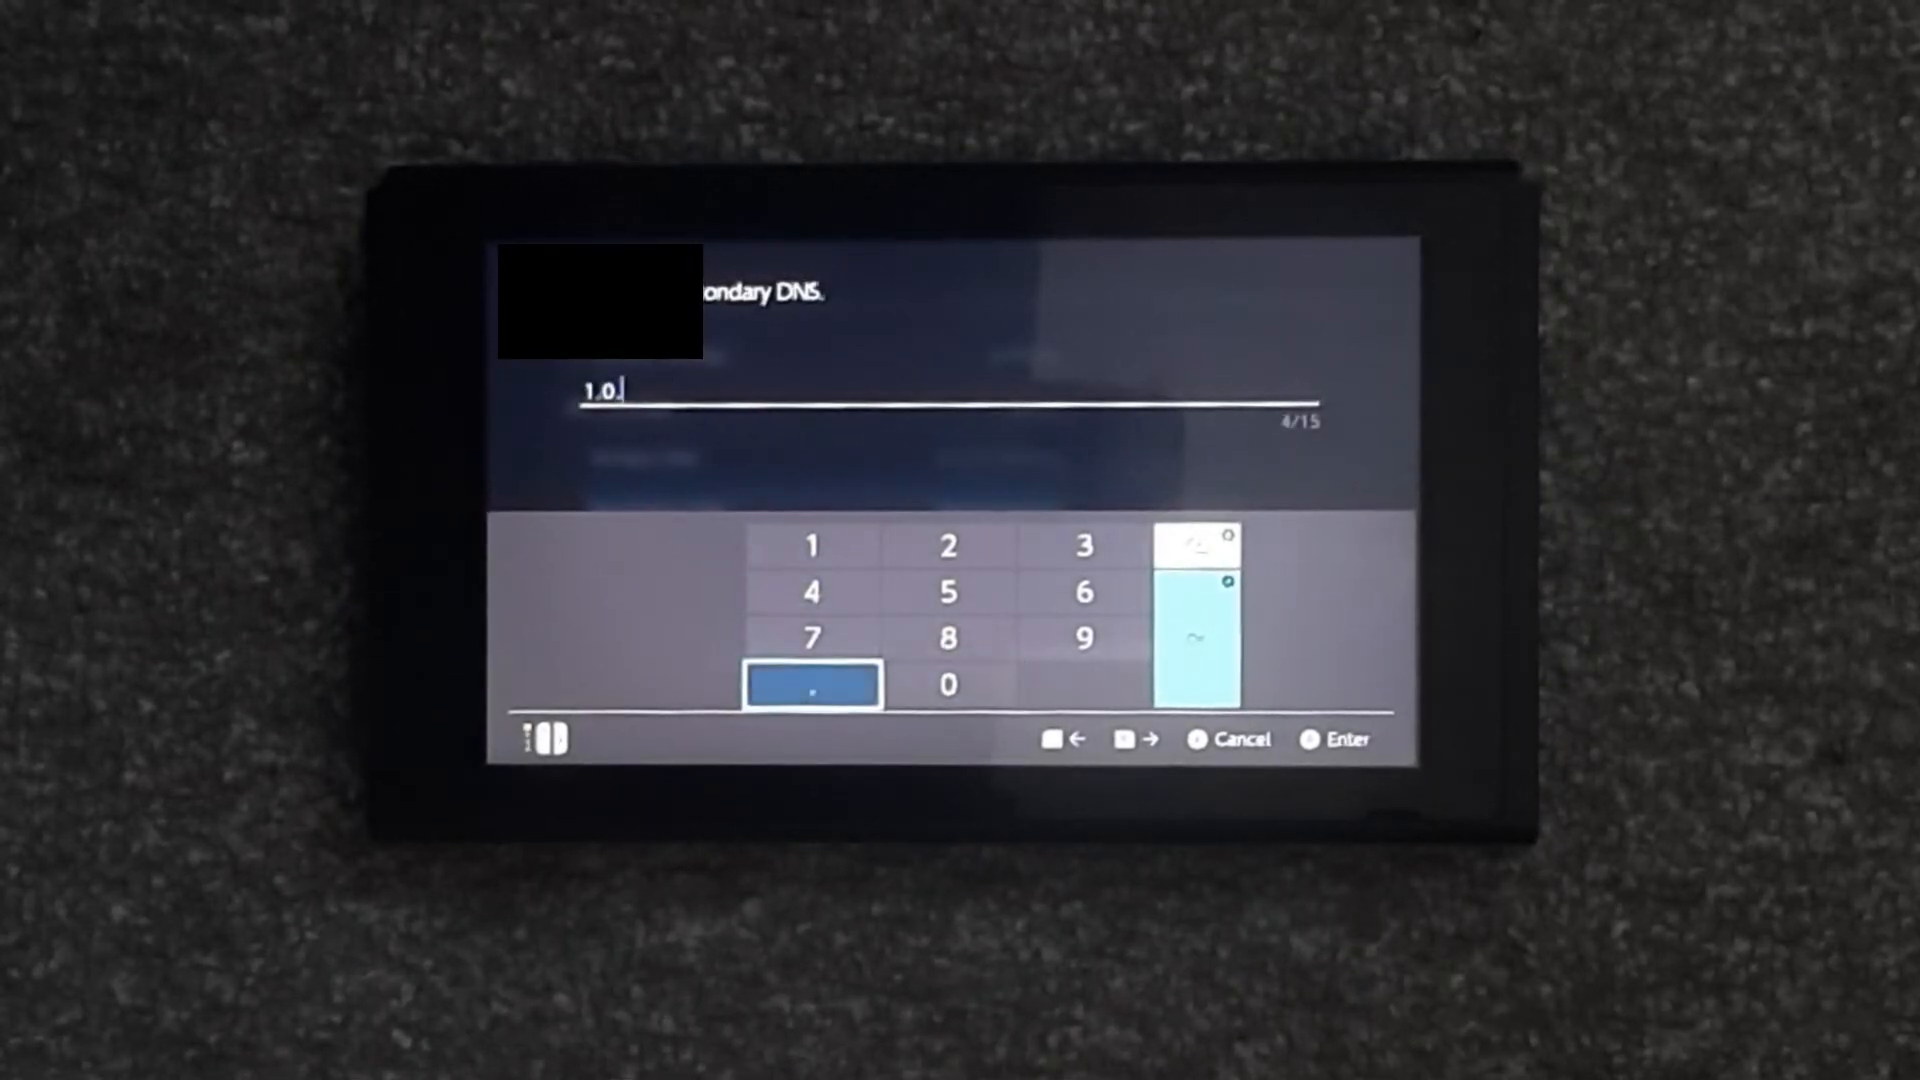
left_click(810, 546)
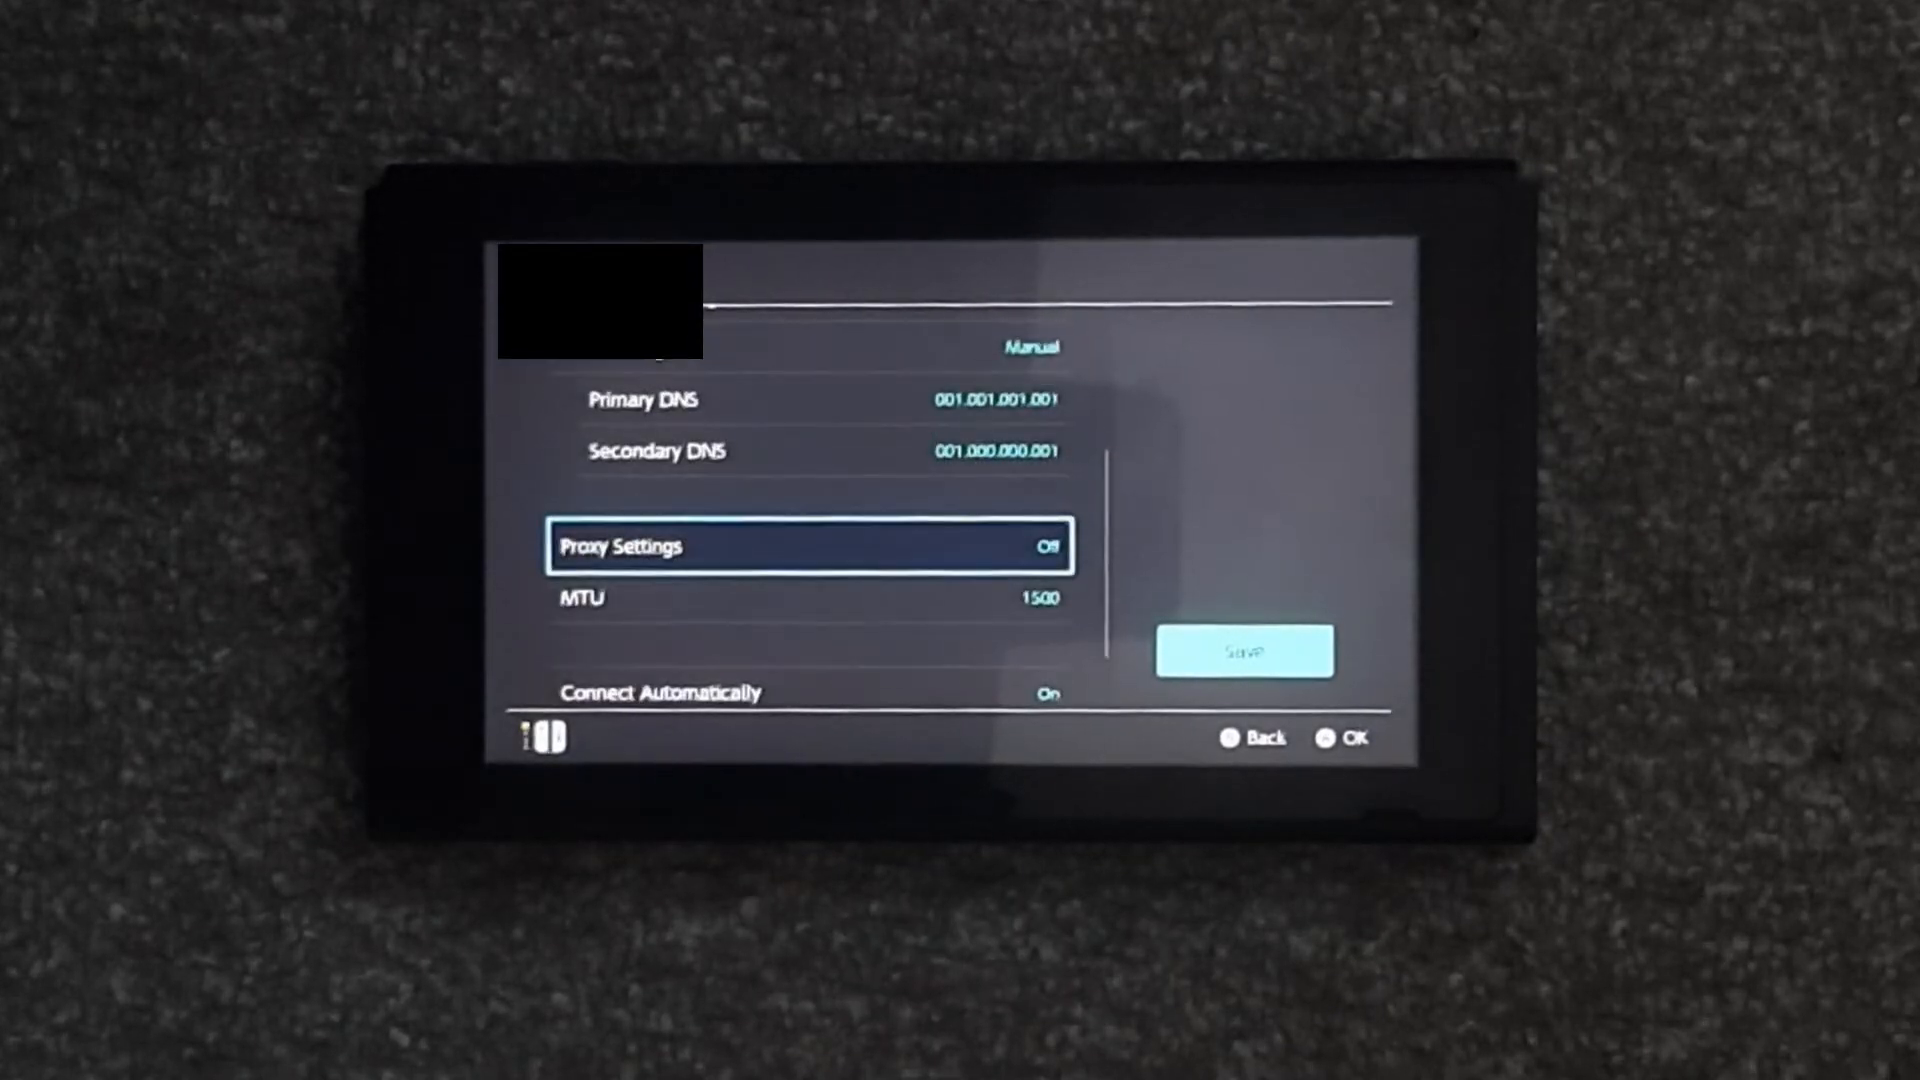
scroll("down", 3)
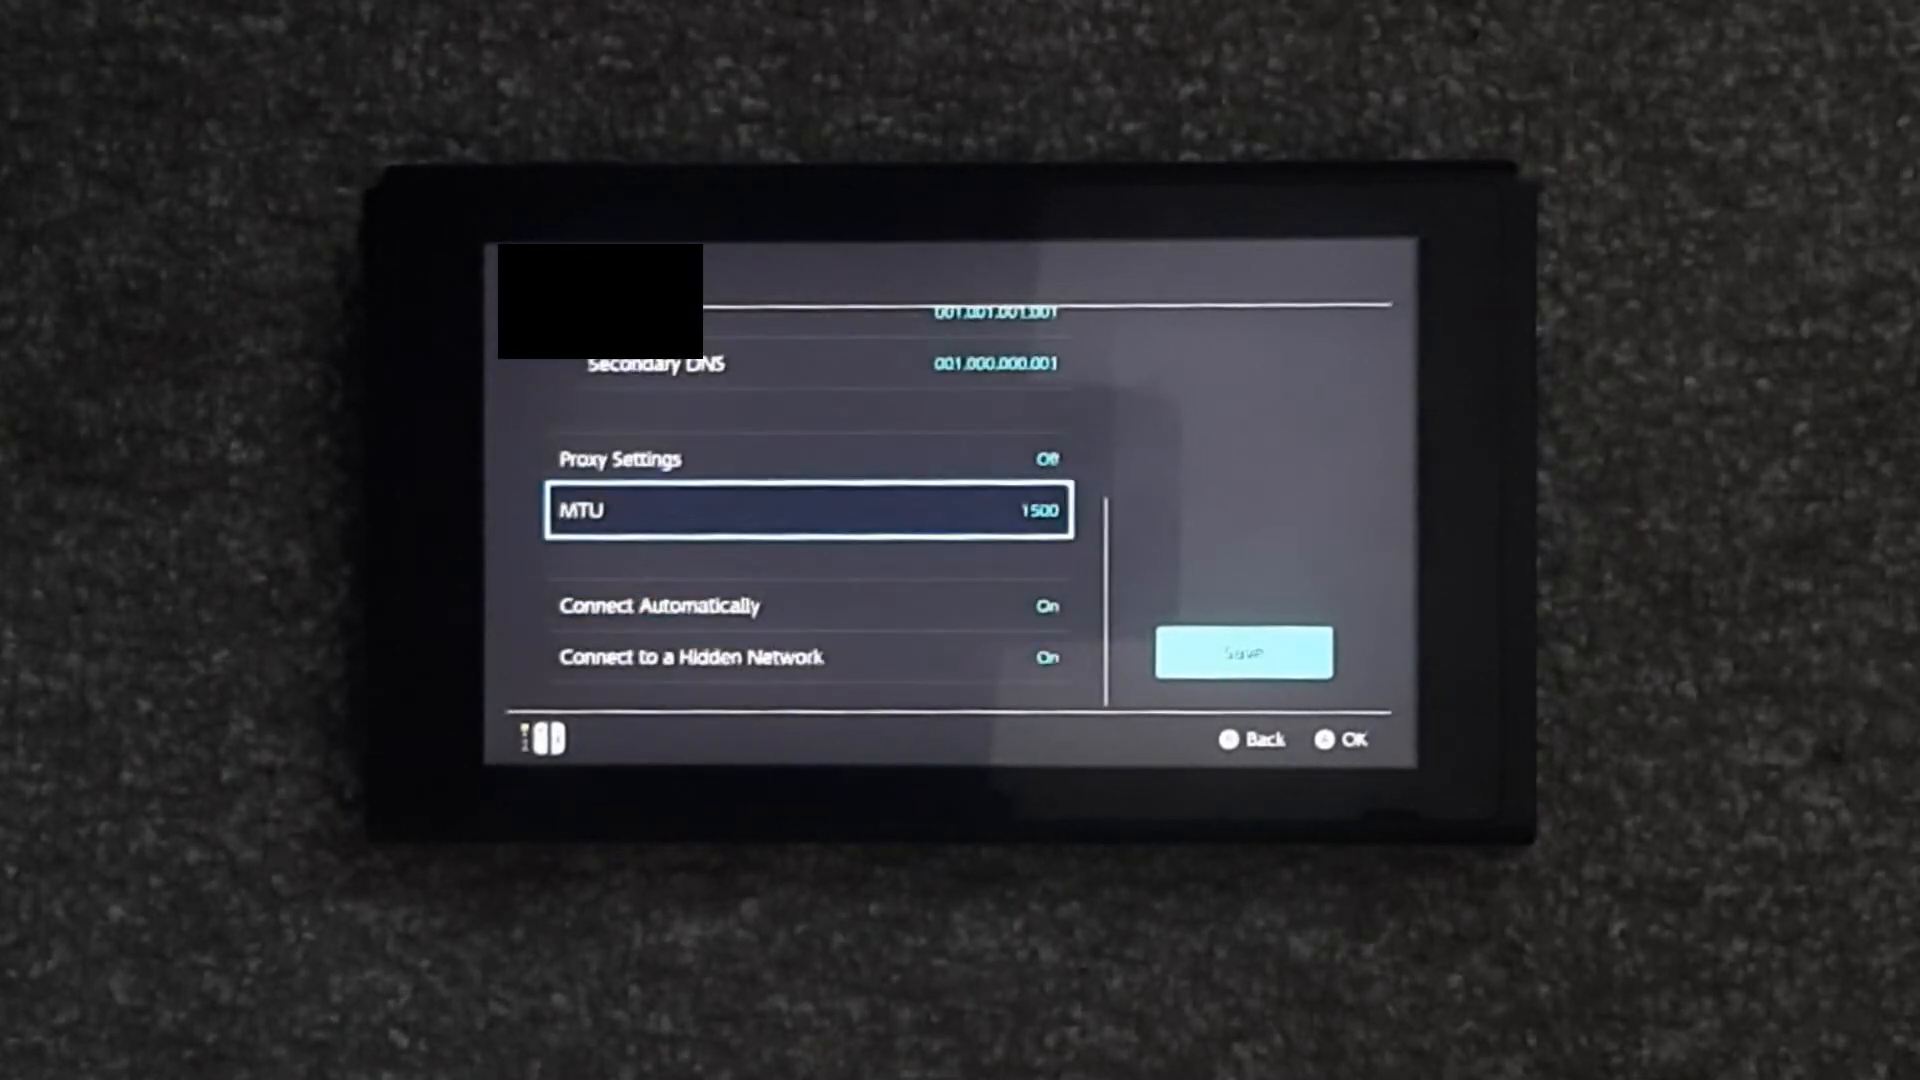
Confirm MTU 1500, save the settings, and pass the connection test back to the Internet page
left_click(808, 510)
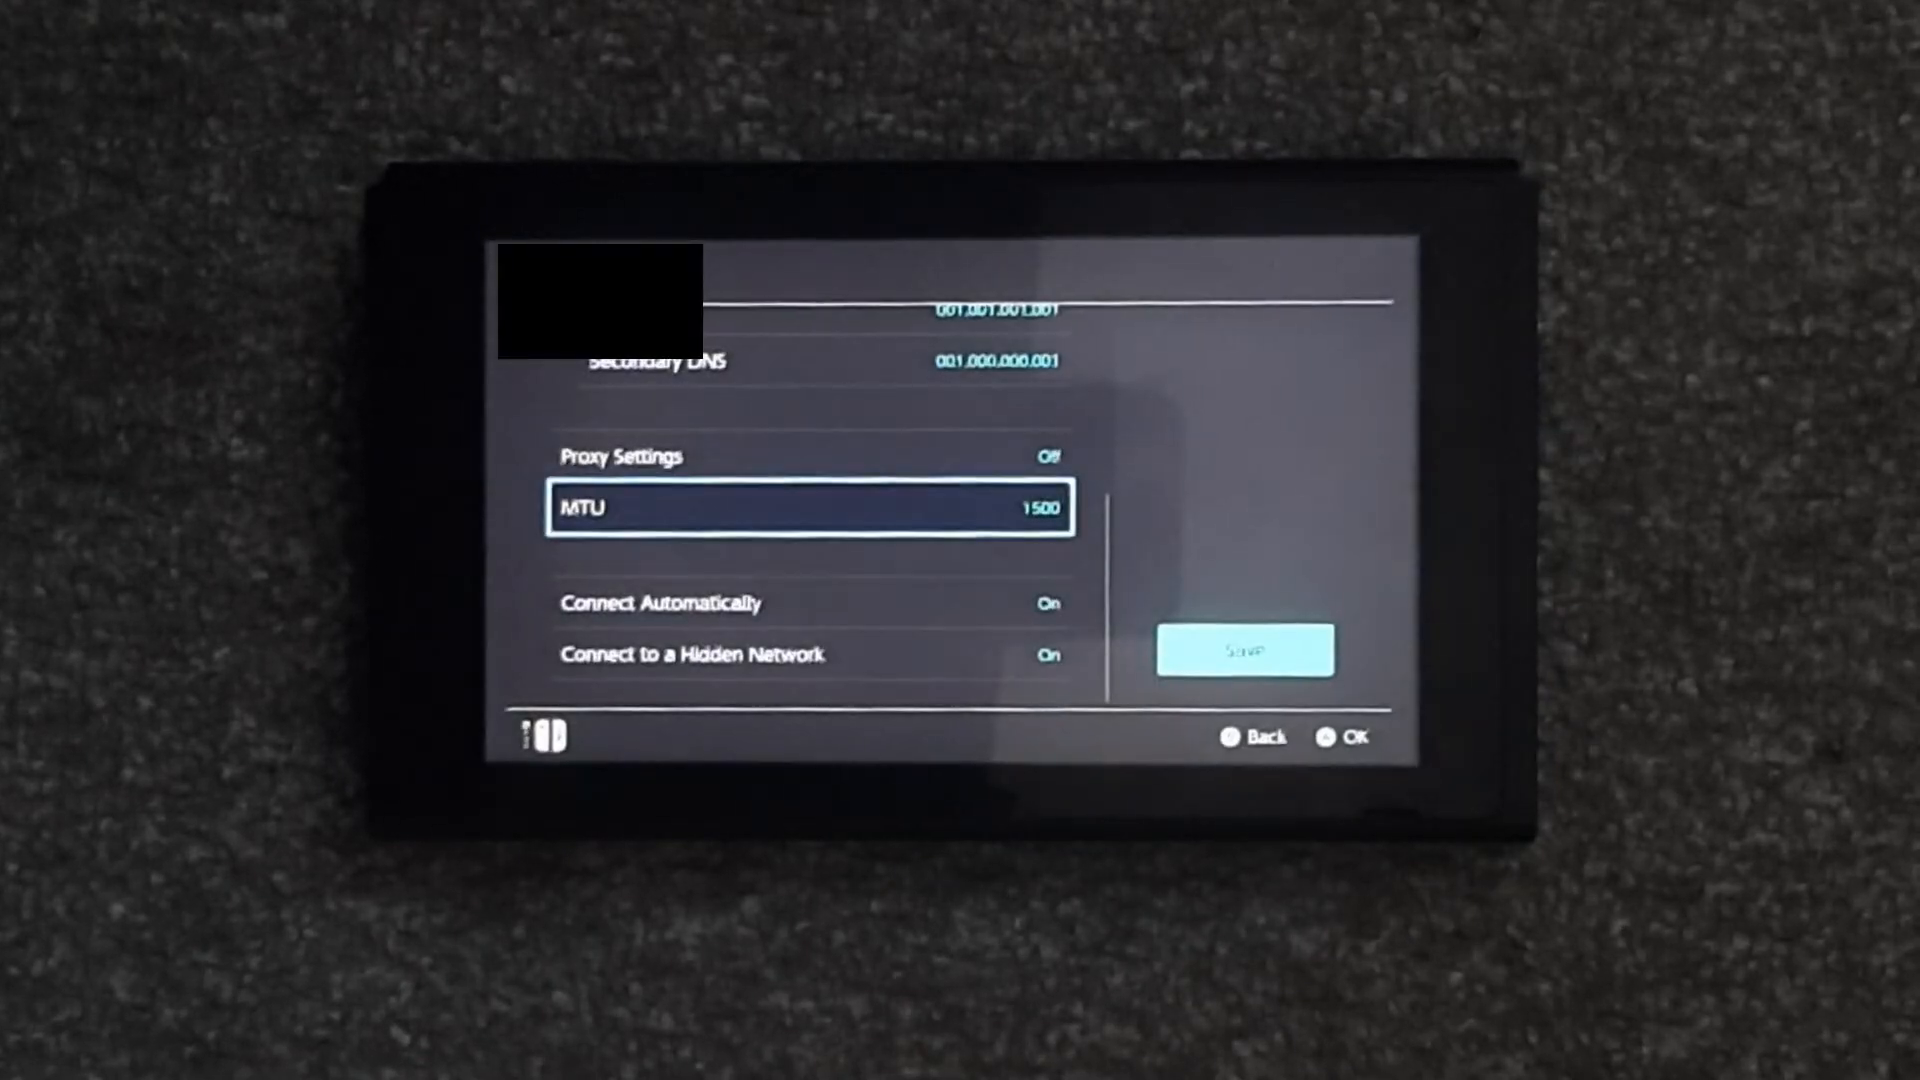
scroll("up", 3)
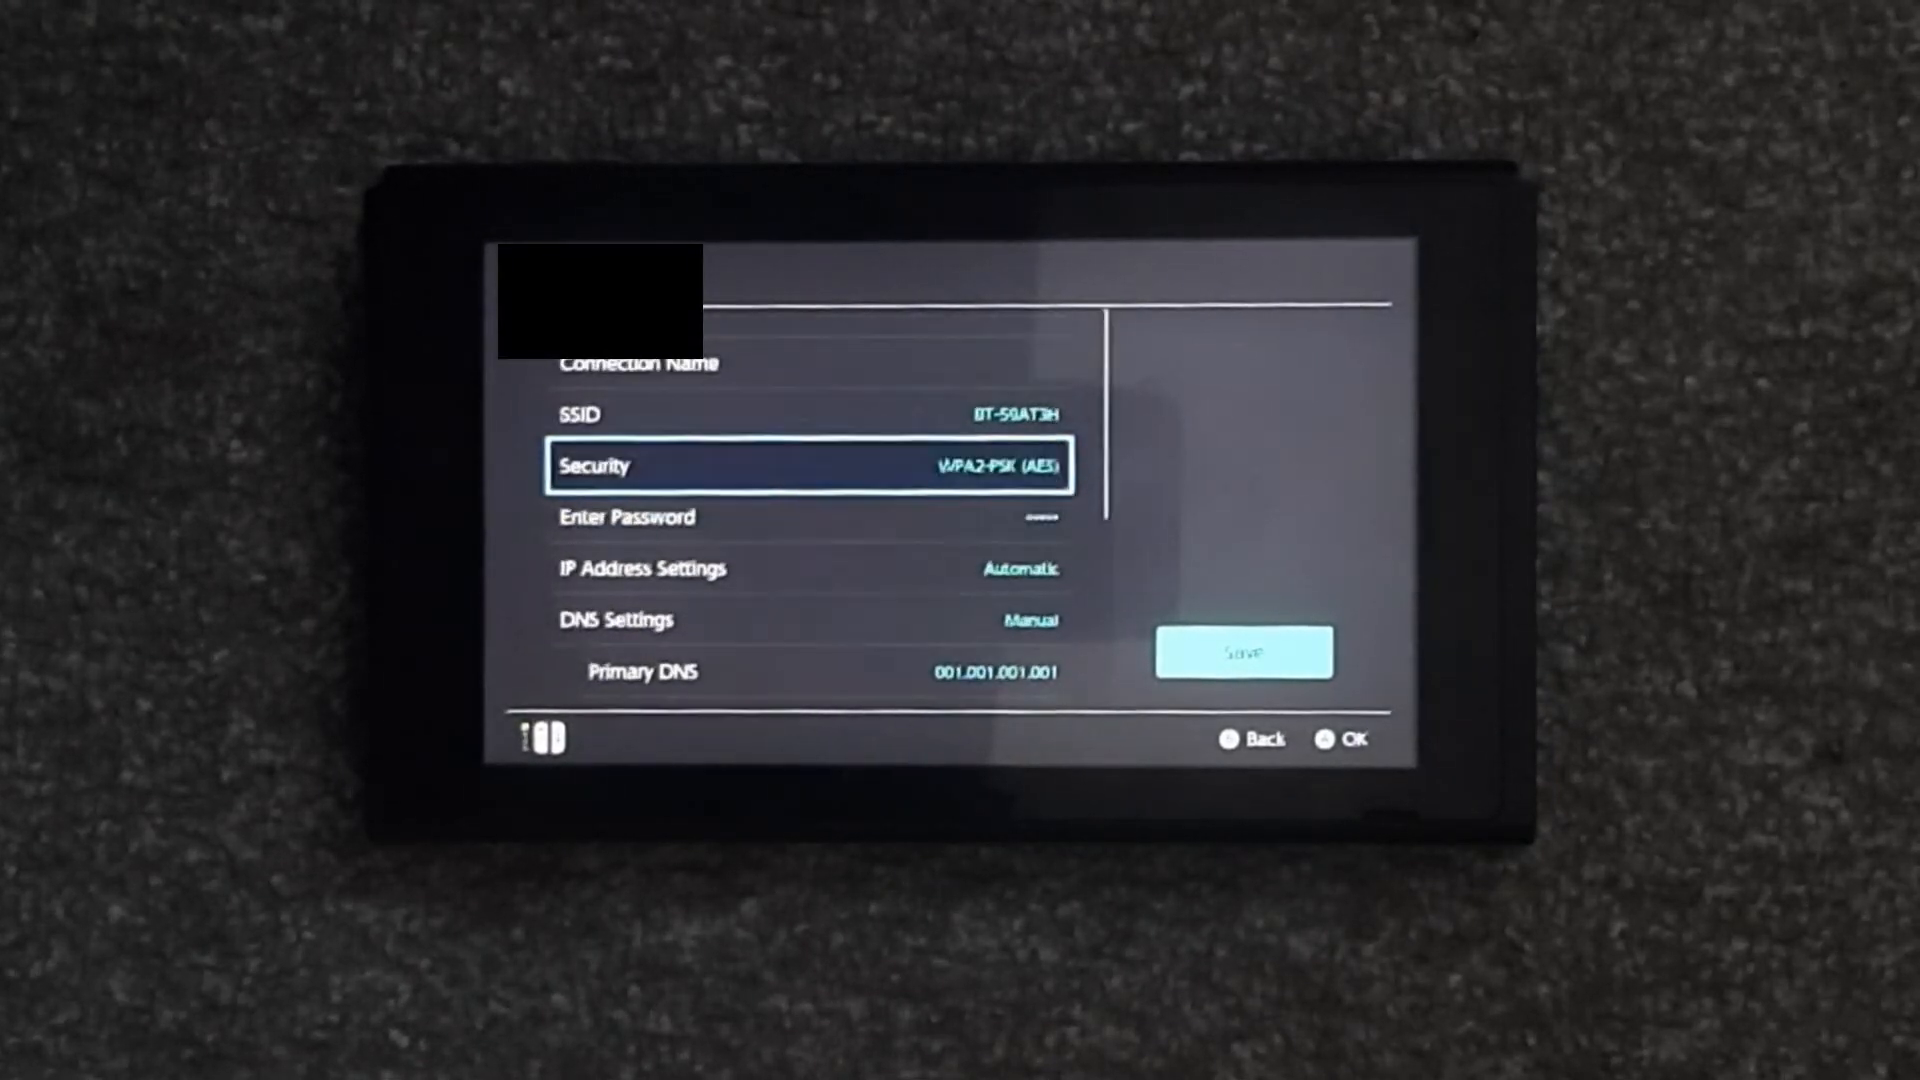
scroll("down", 3)
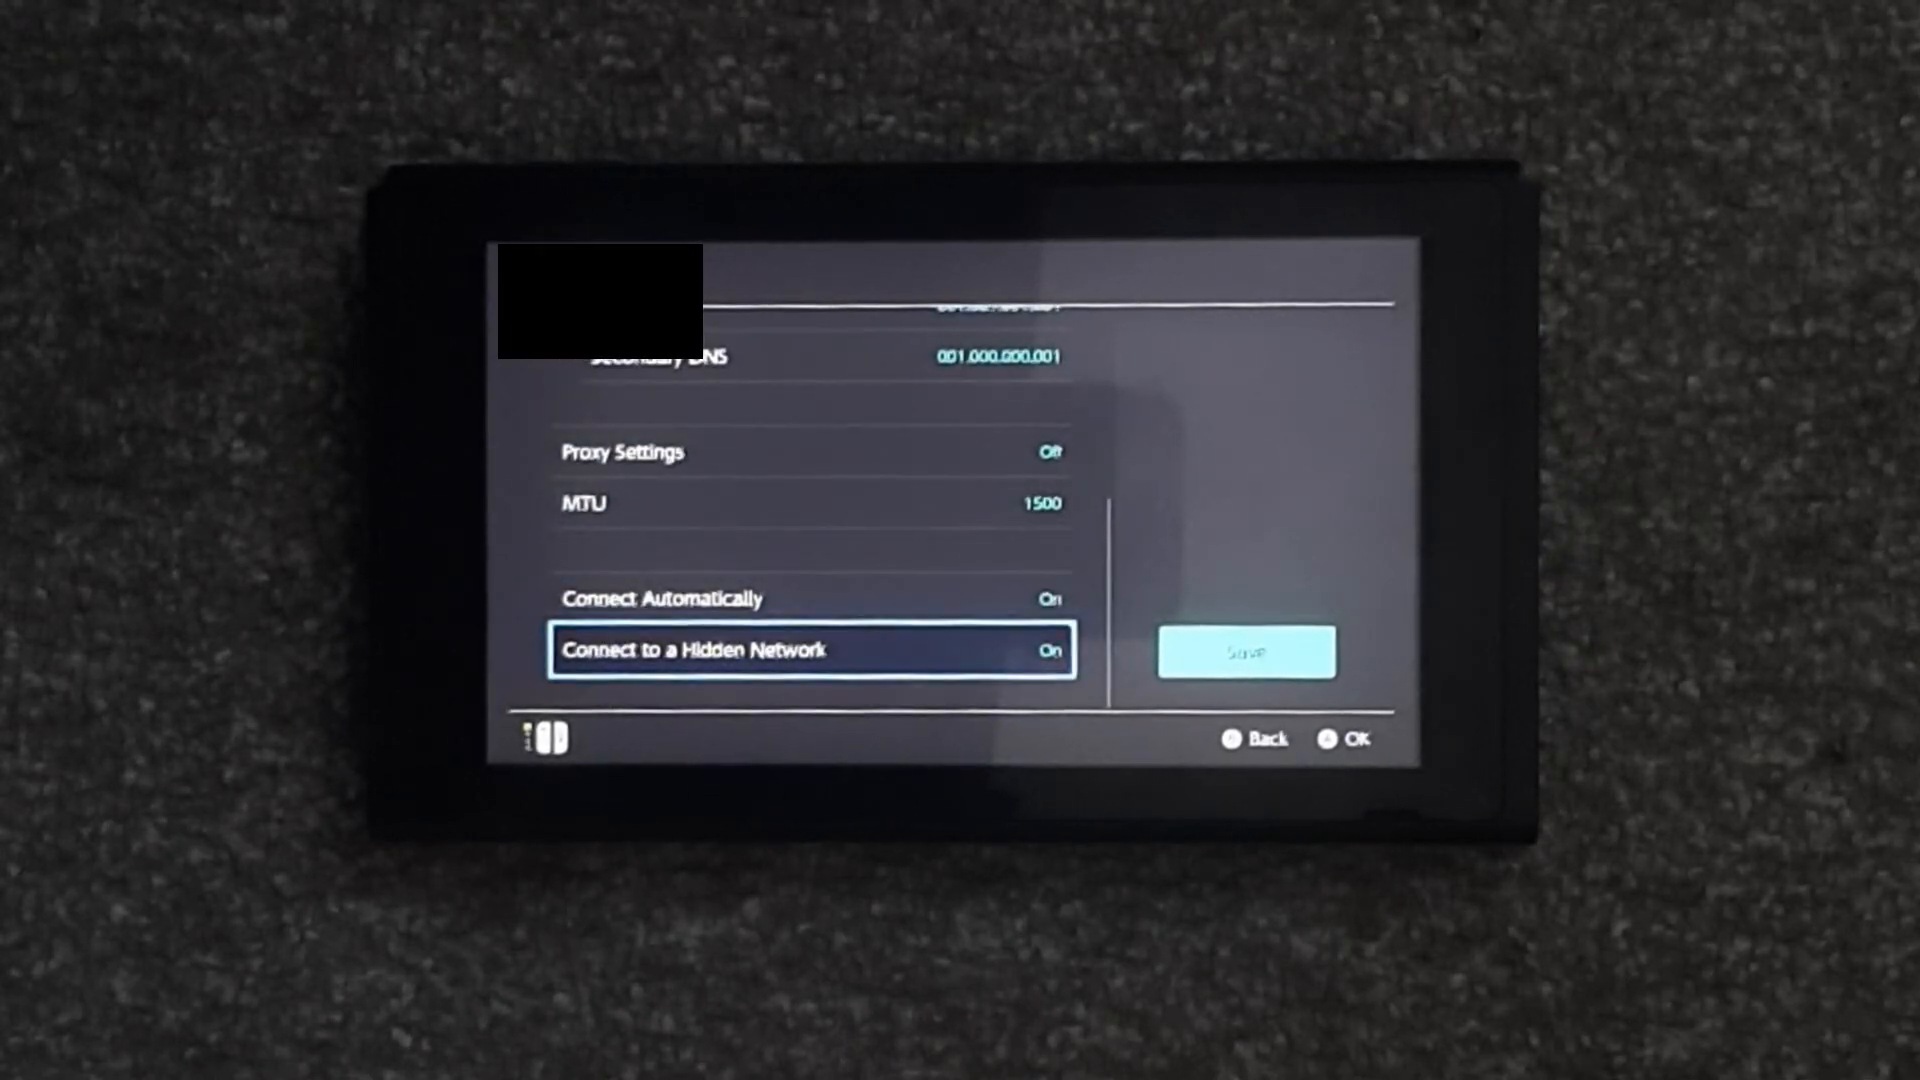
left_click(1244, 650)
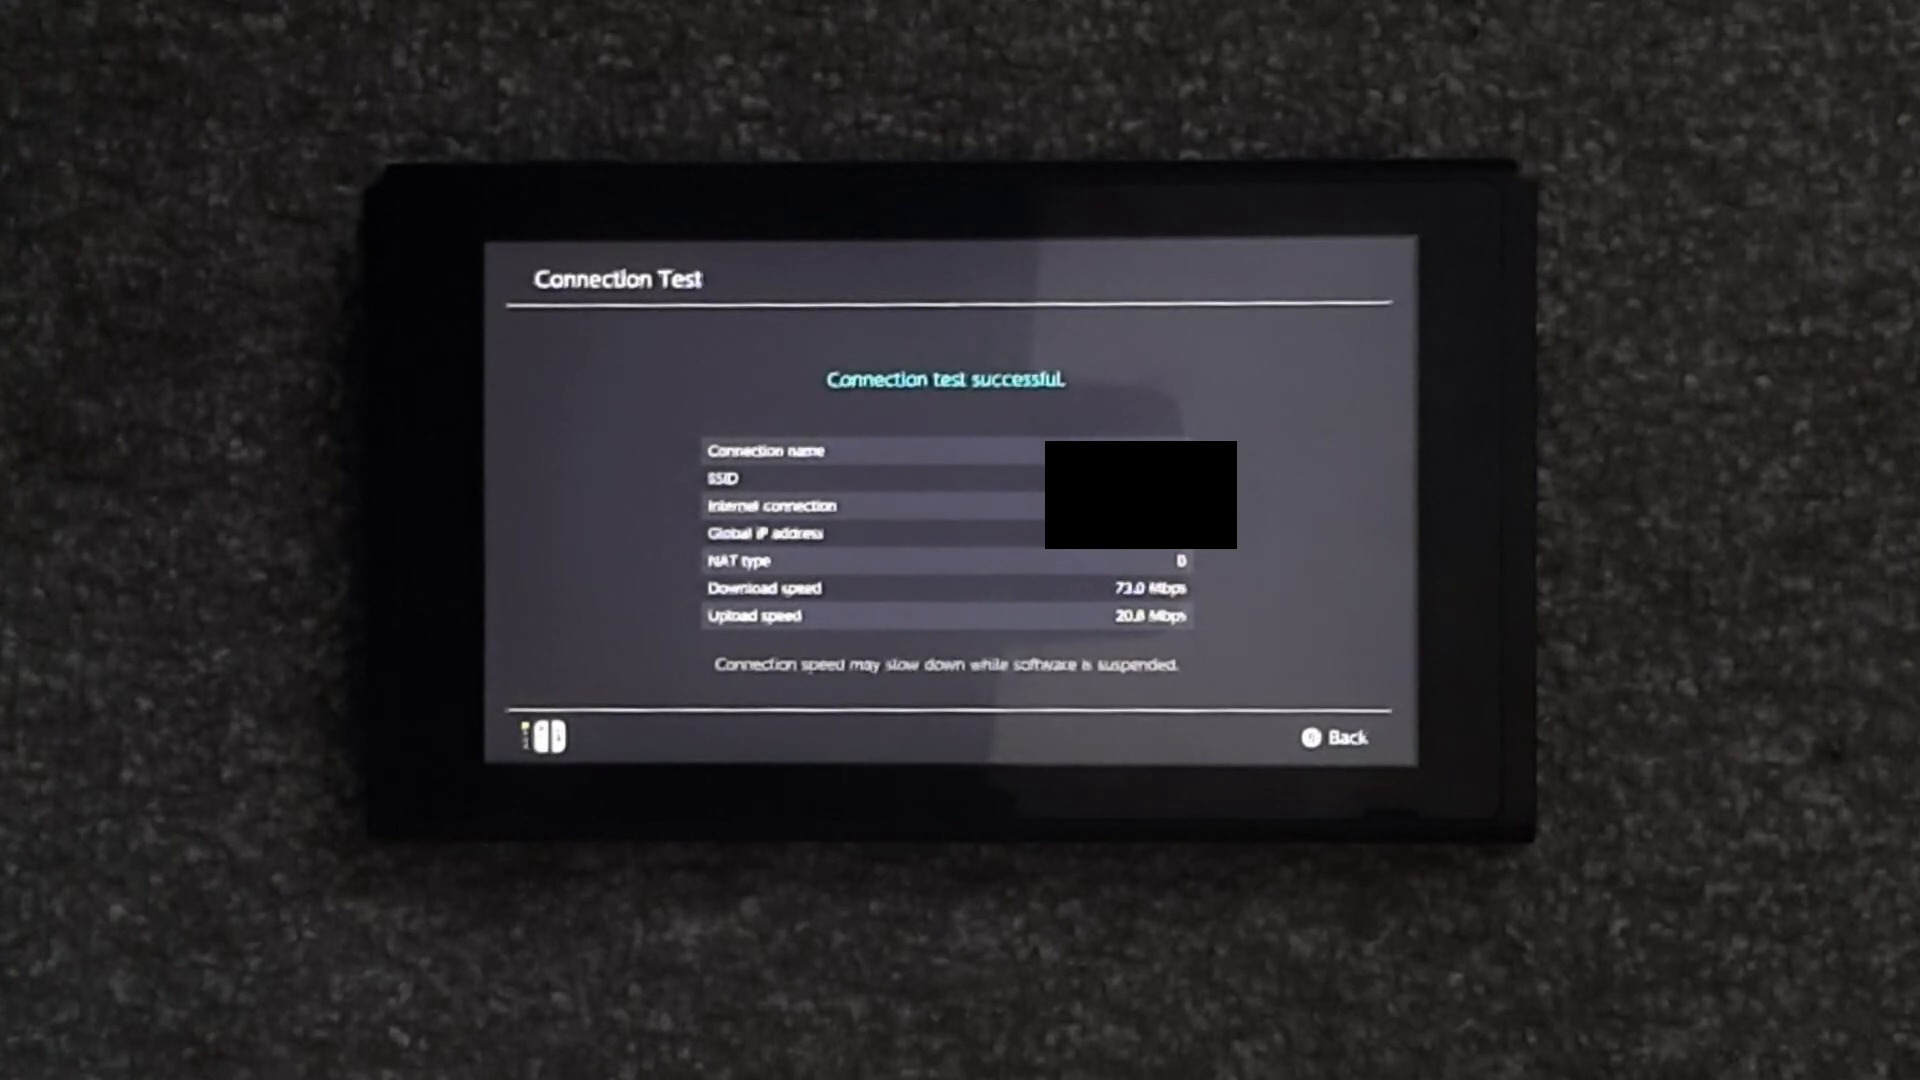
left_click(1334, 736)
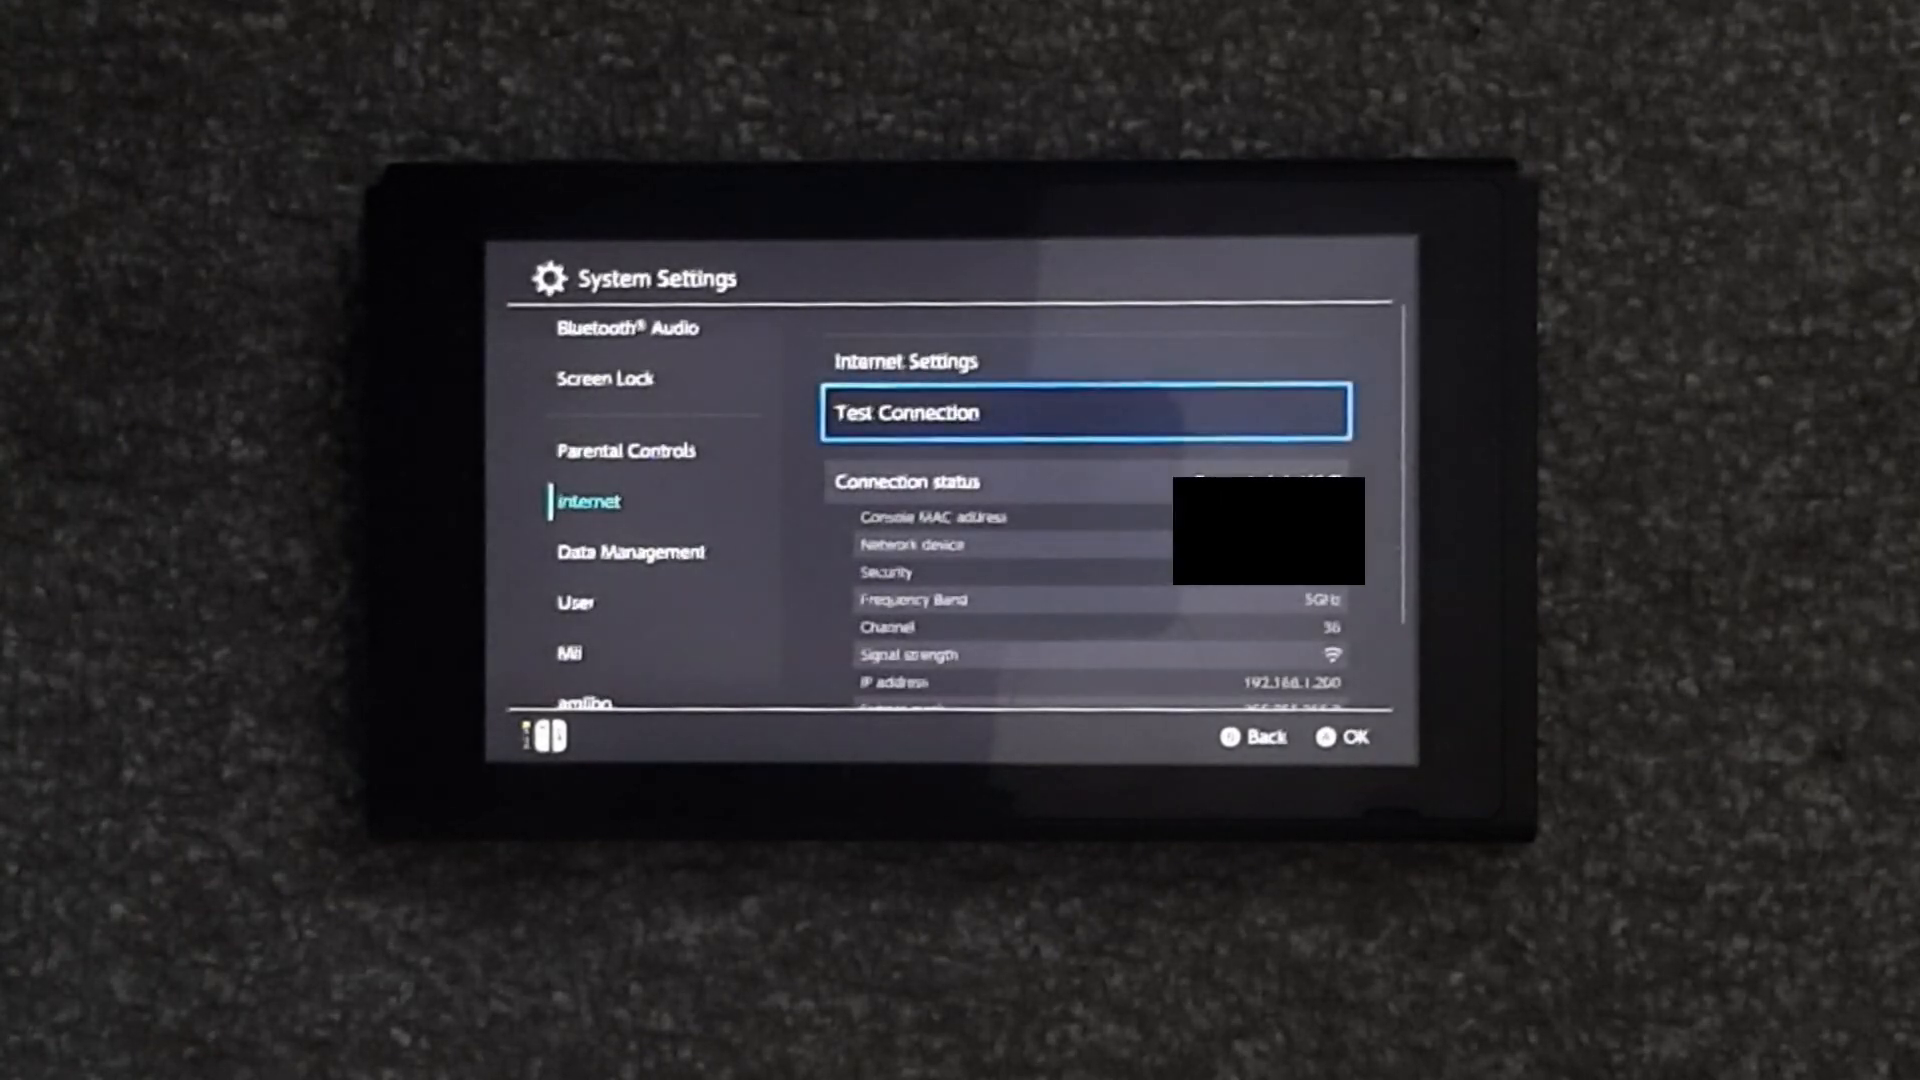